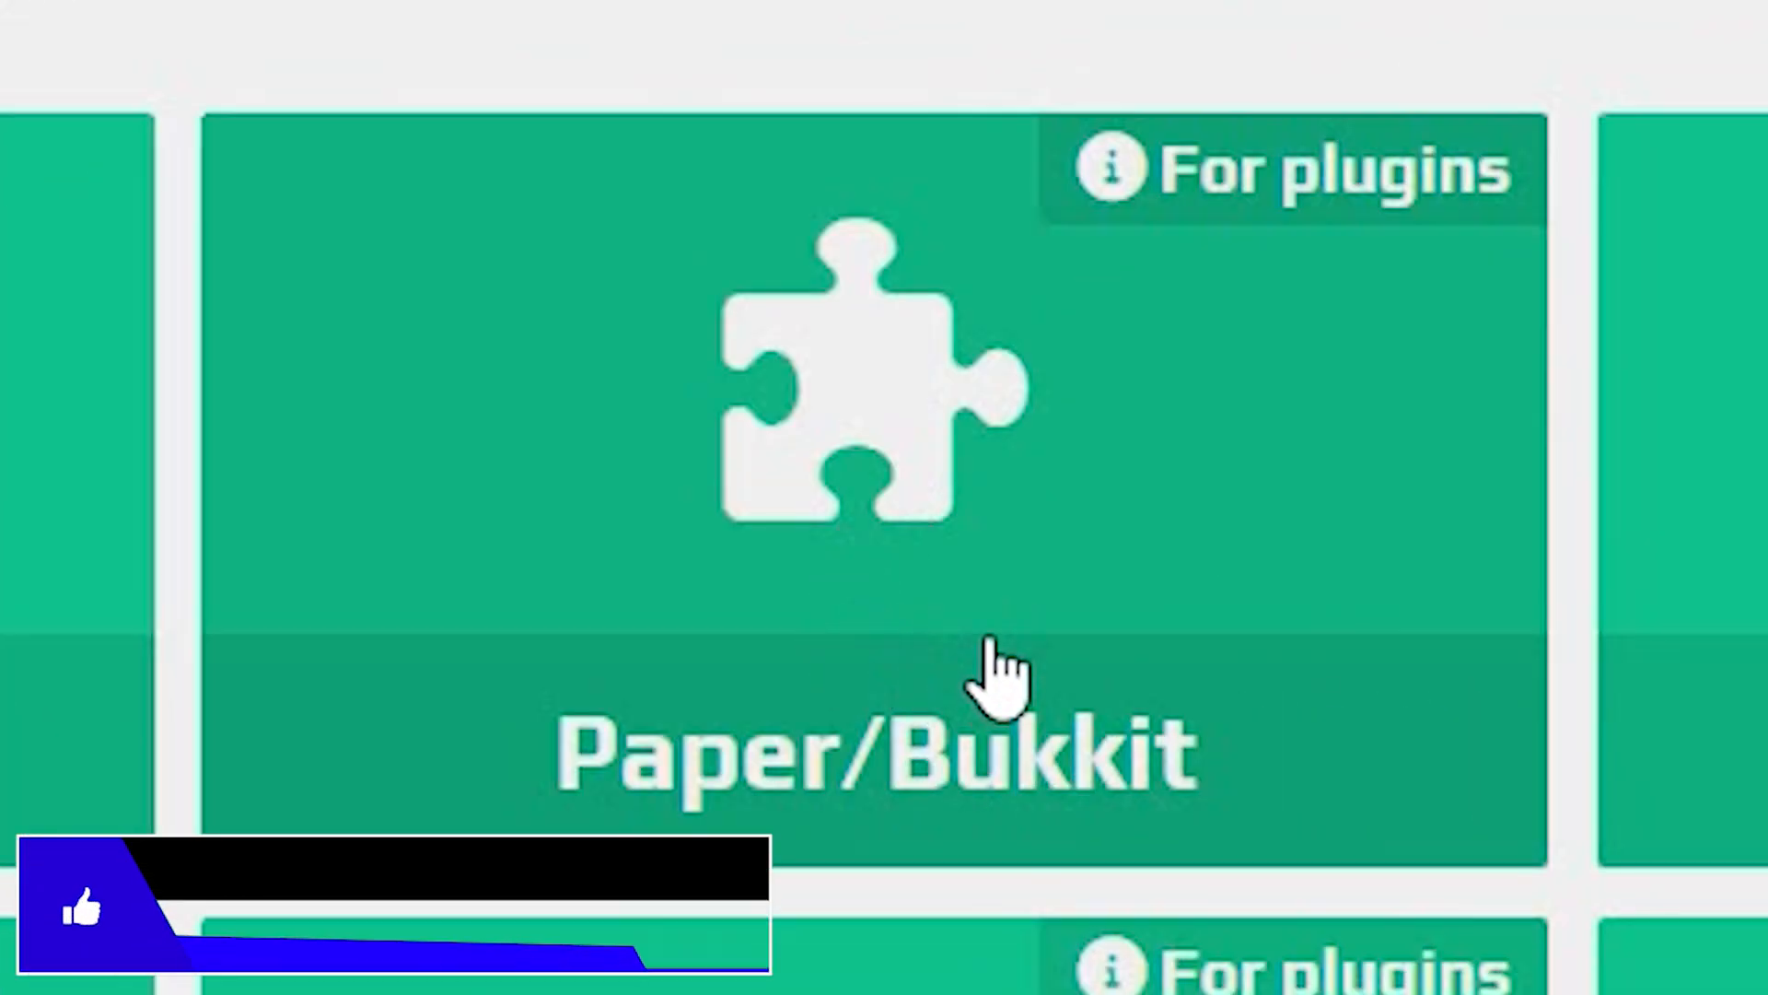
Scroll the Software list to the Paper/Bukkit server type.
{"action": "scroll", "scroll_direction": "down", "scroll_amount": 3}
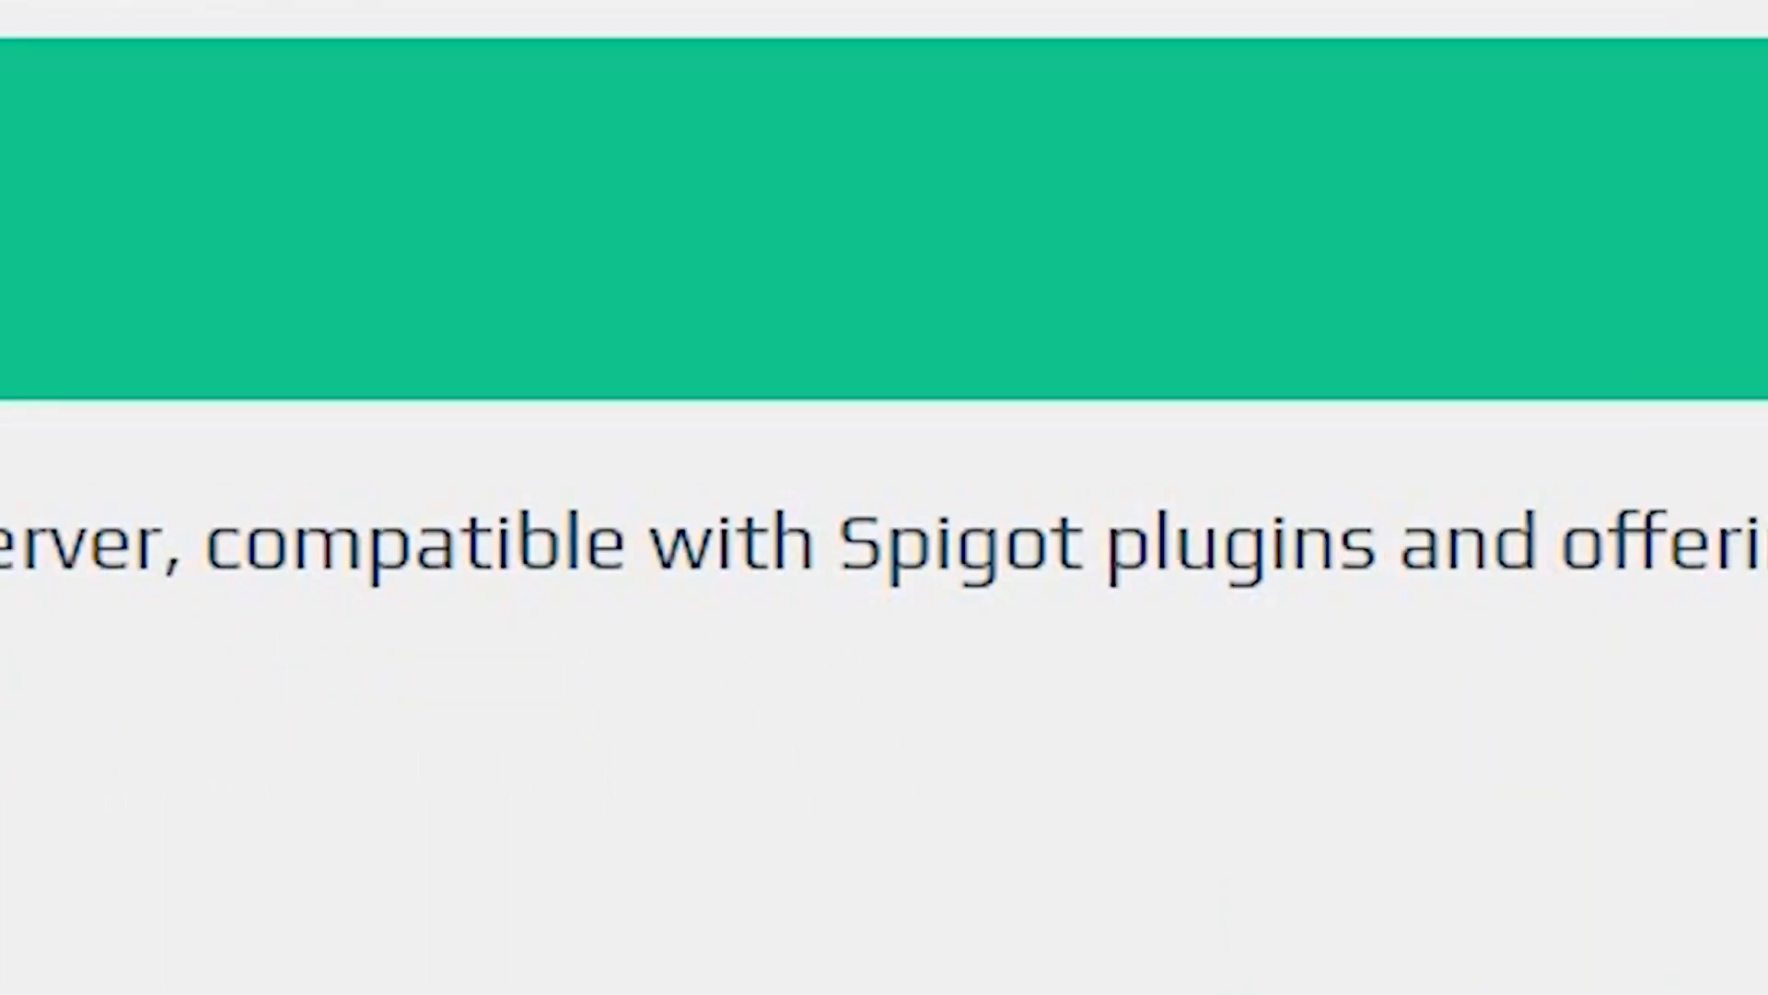
Search the Plugins page for uSkyBlock and install its latest version.
{"action": "scroll", "scroll_direction": "down", "scroll_amount": 3}
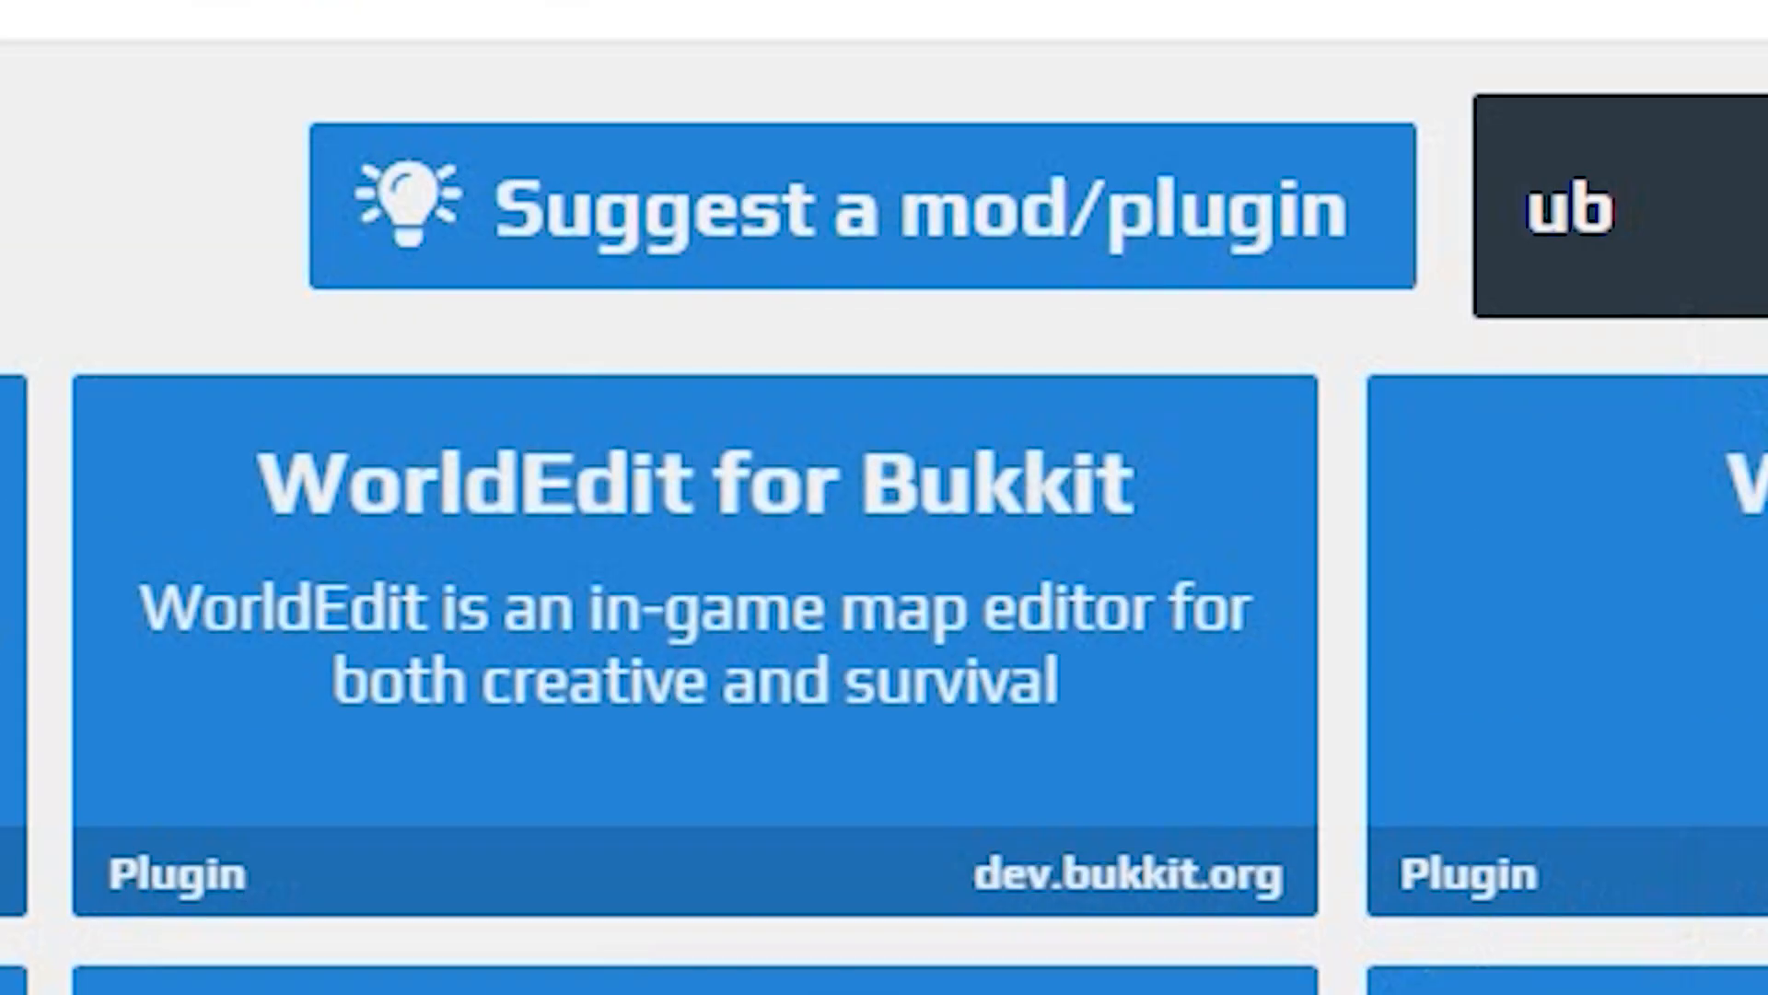
{"action": "type", "text": "uskyblock re"}
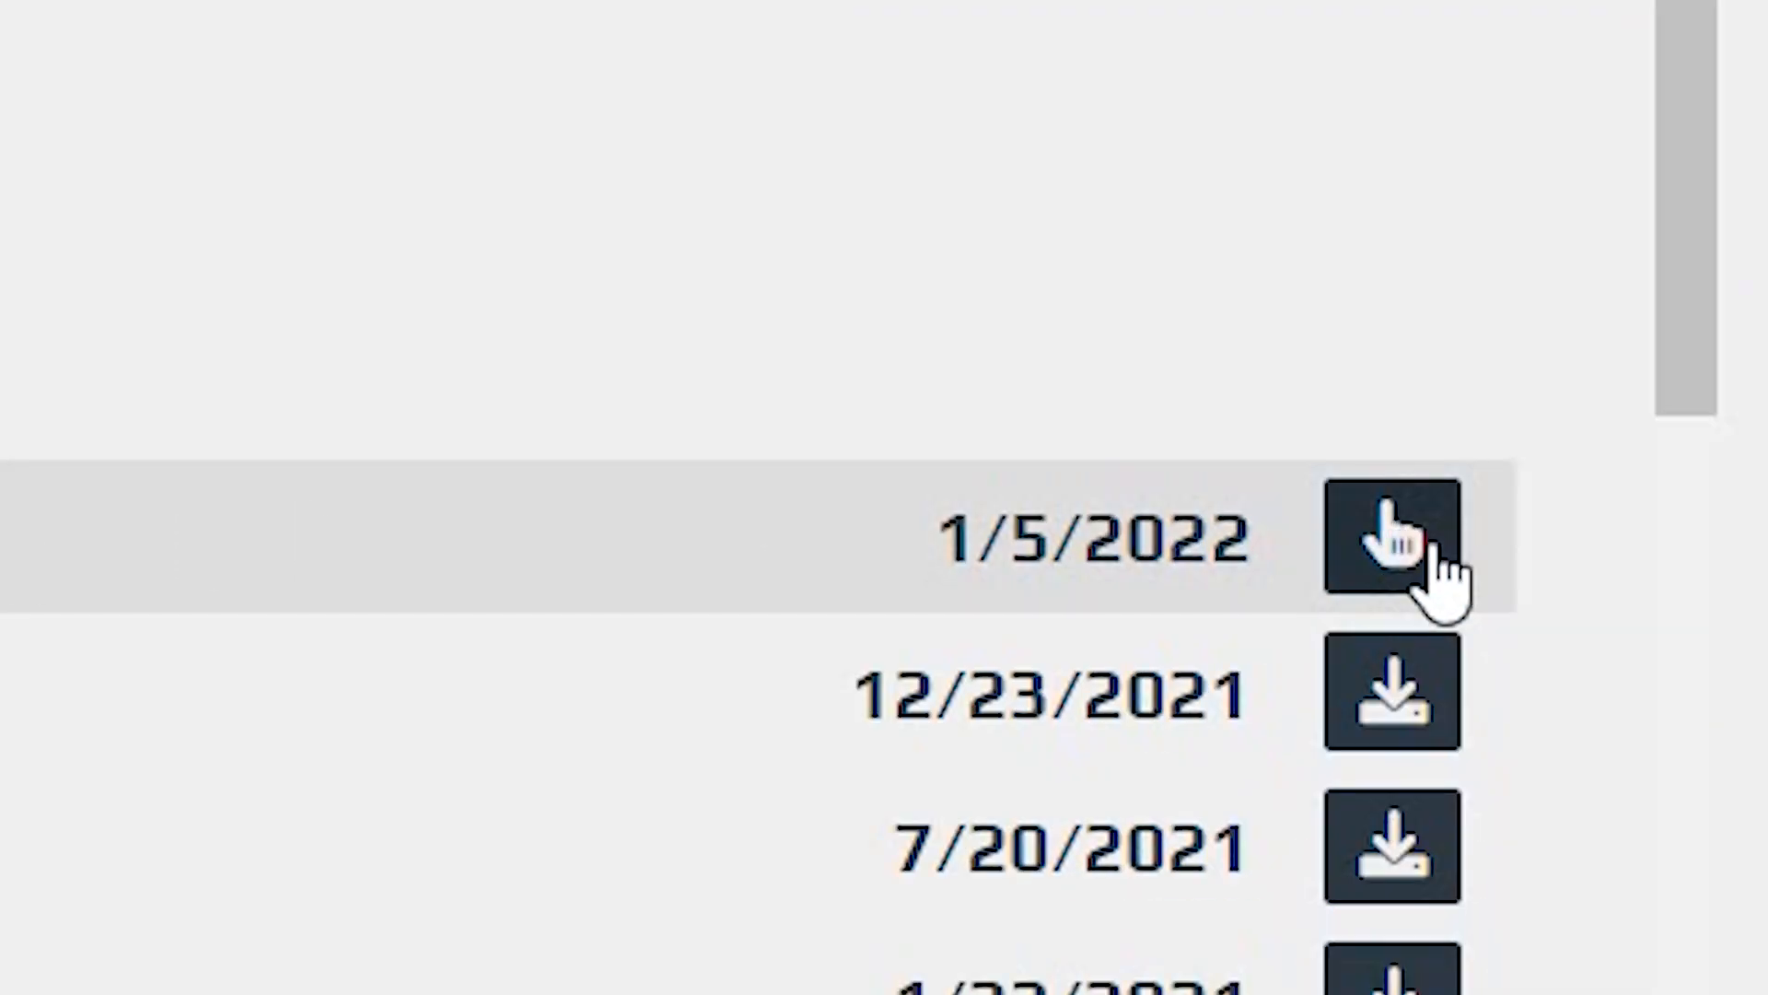
{"action": "left_click", "coordinate": [1391, 536]}
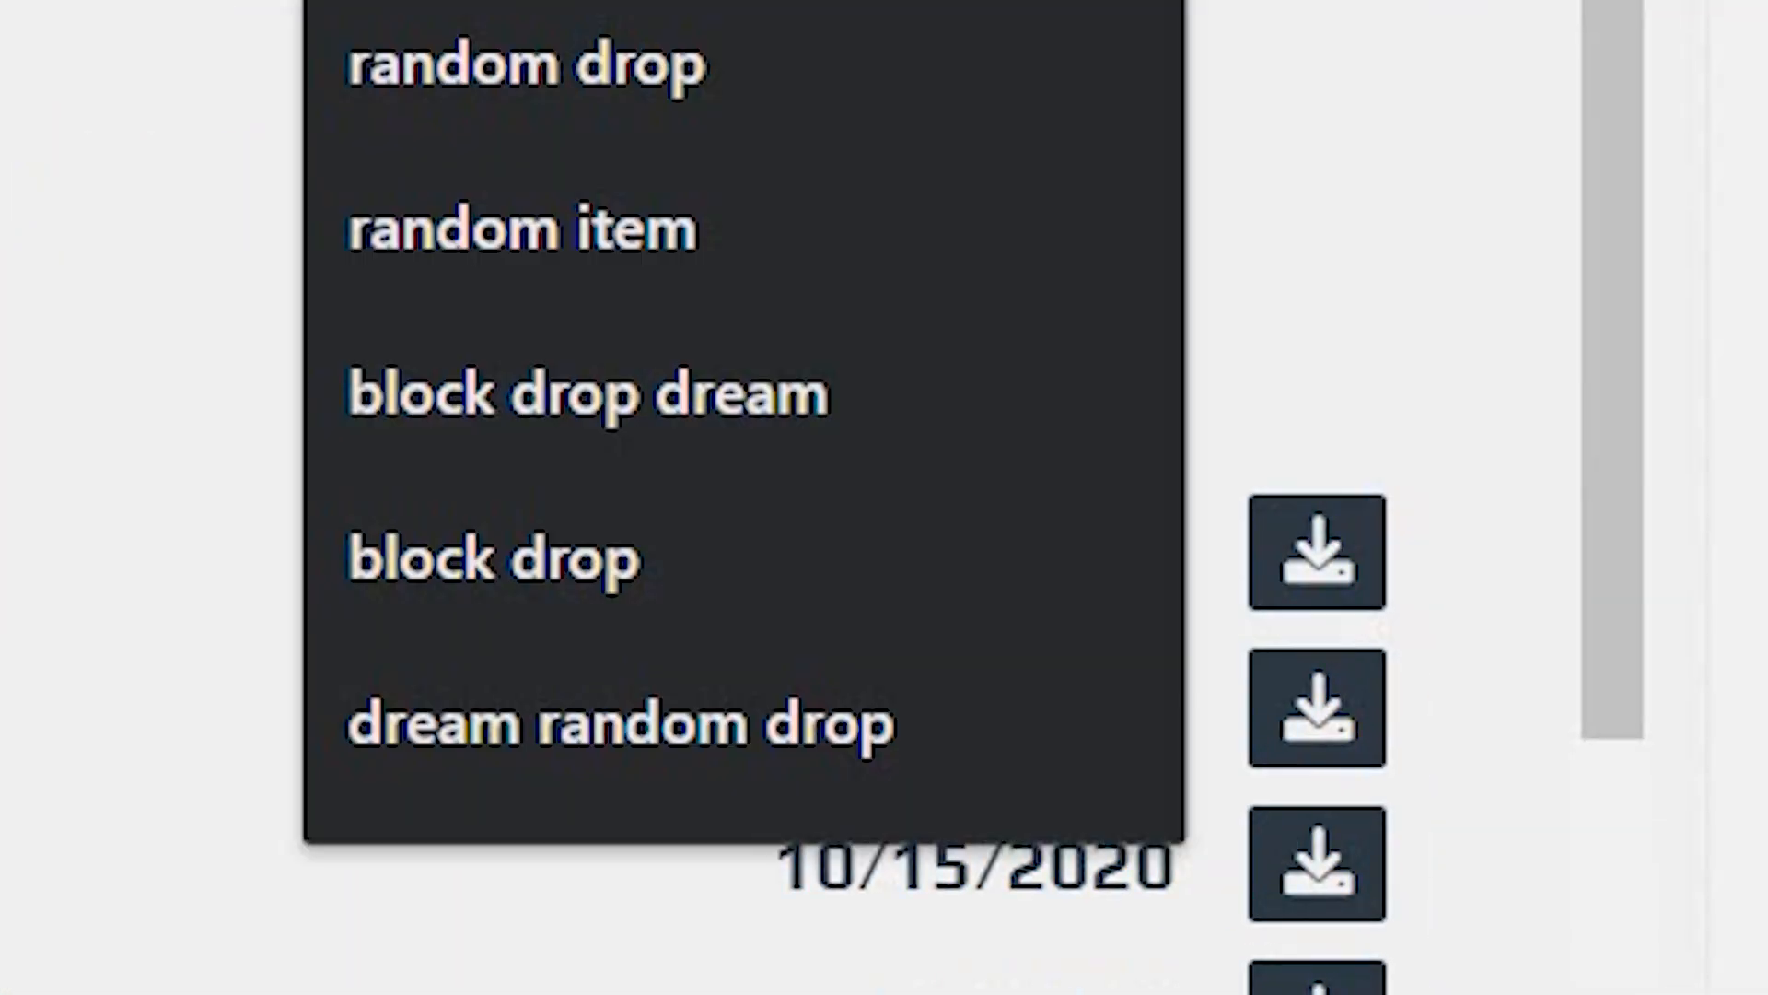
Install the newest WorldEdit for Bukkit and WorldGuard releases.
{"action": "type", "text": "world edit"}
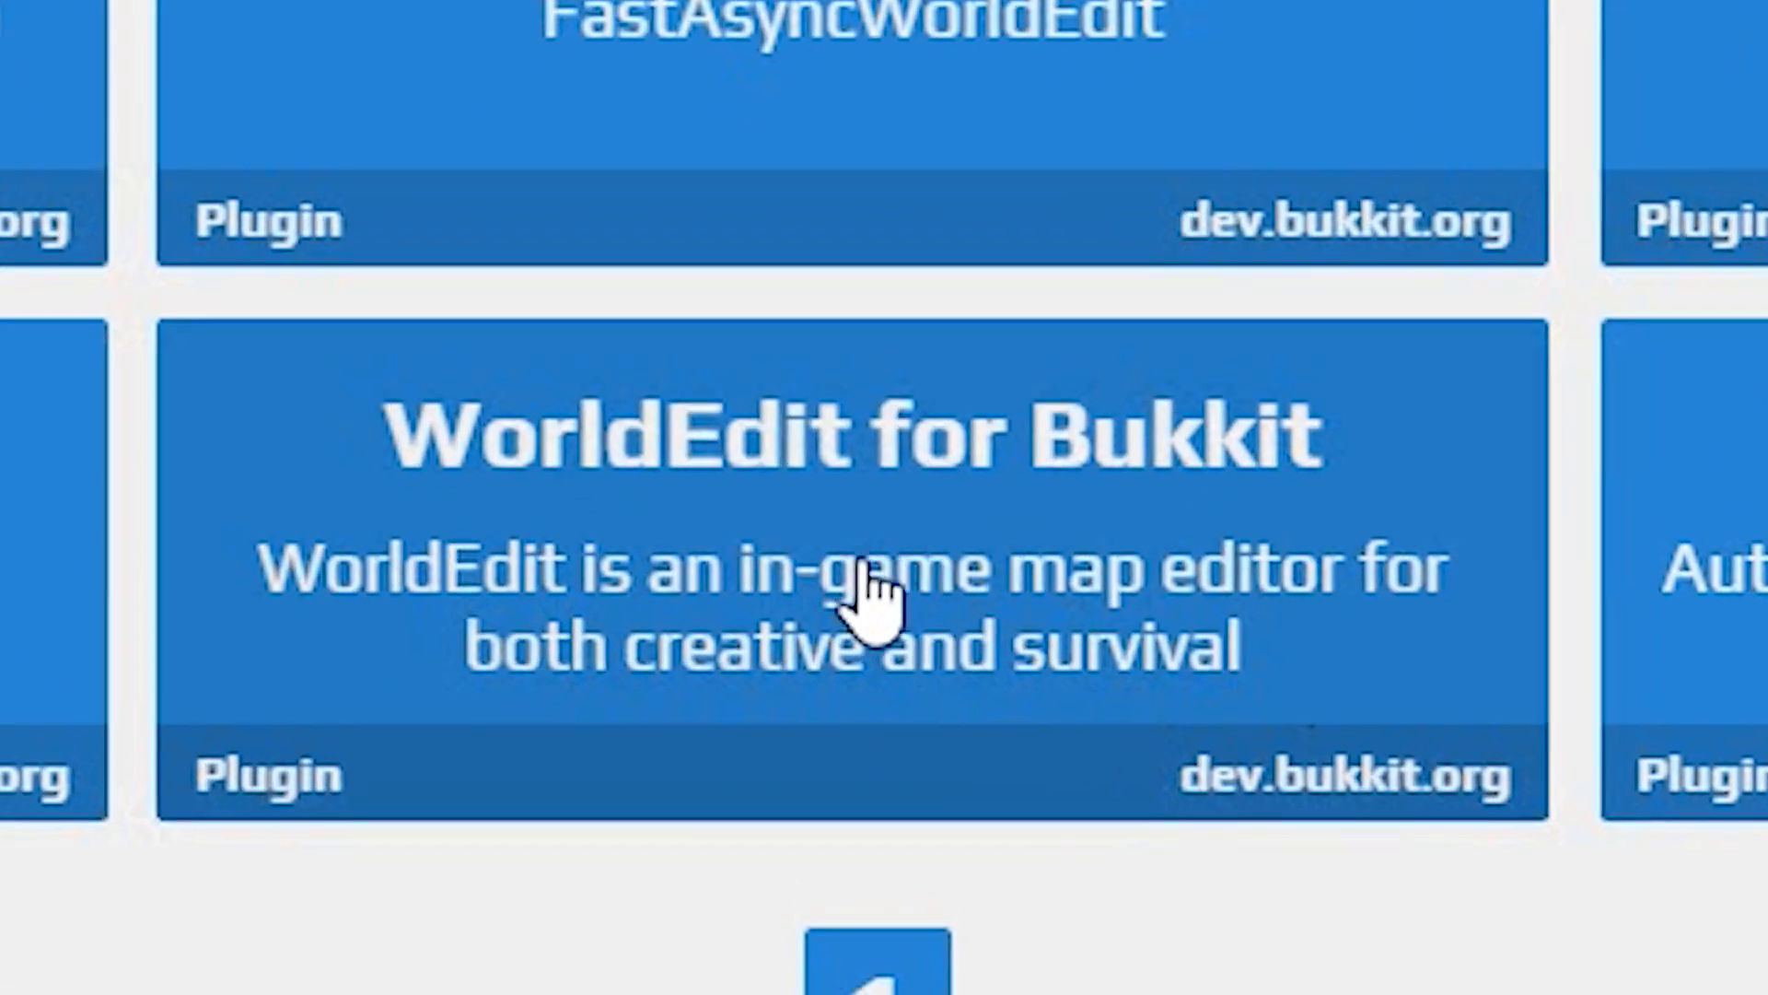
{"action": "left_click", "coordinate": [851, 564]}
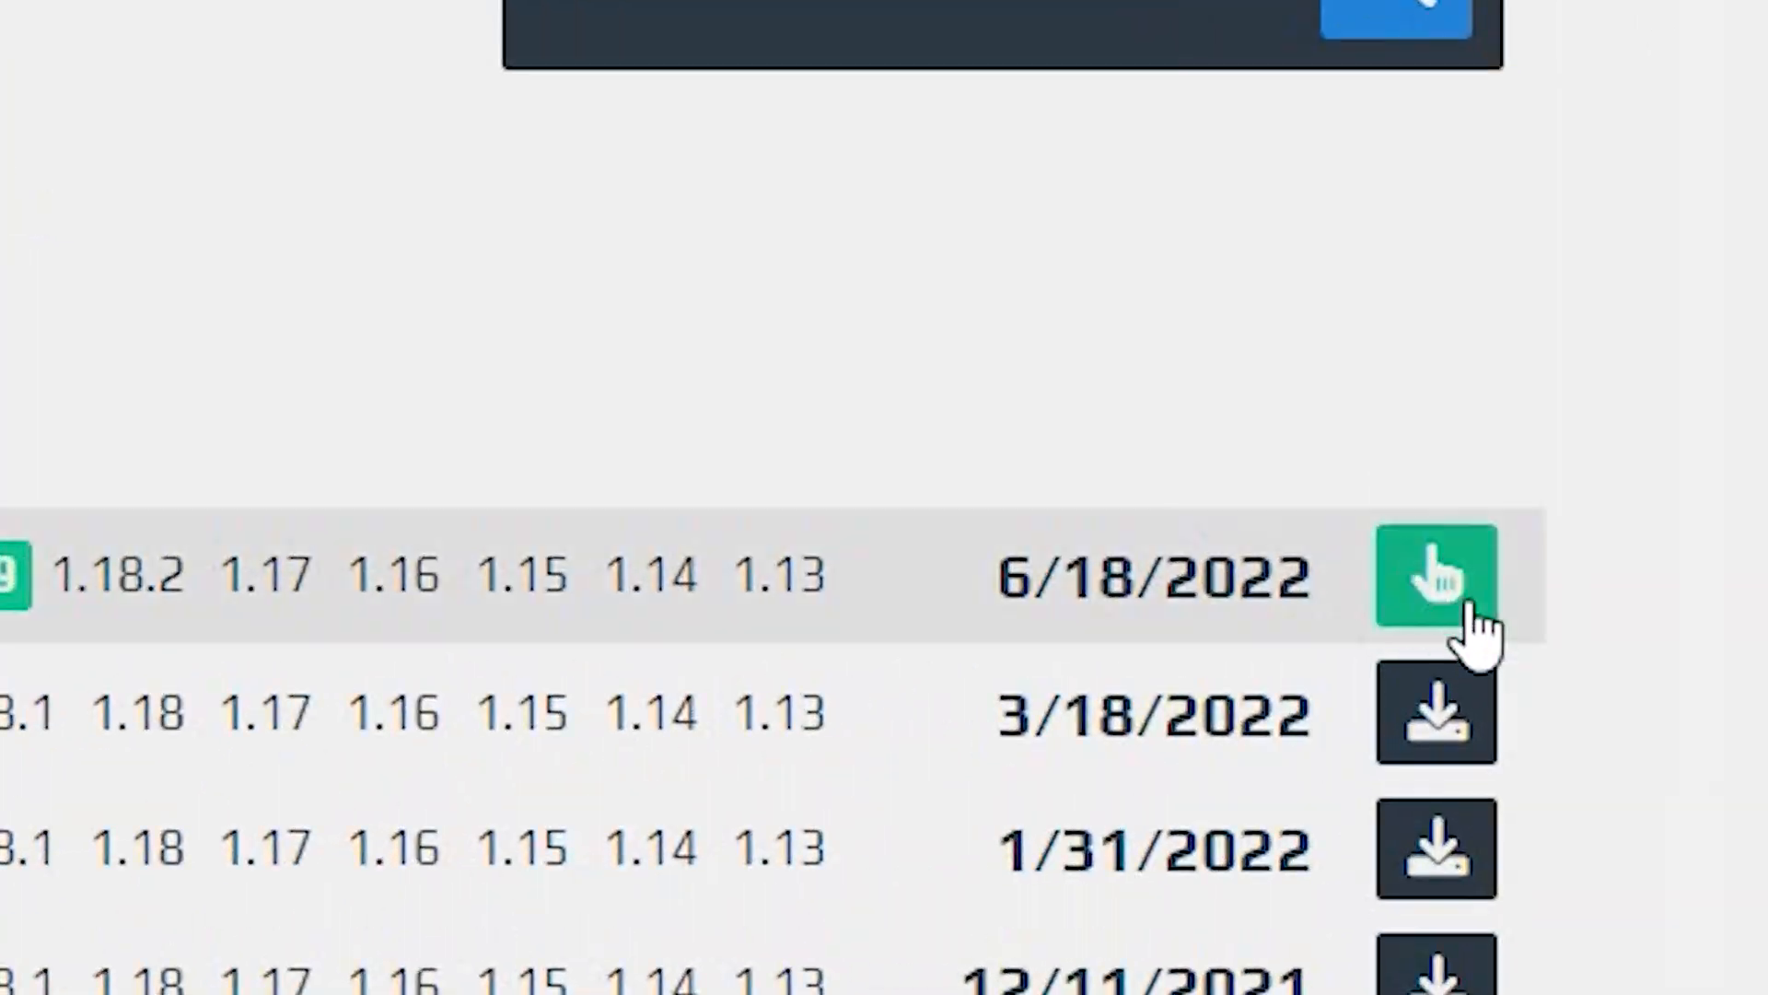
{"action": "left_click", "coordinate": [1435, 577]}
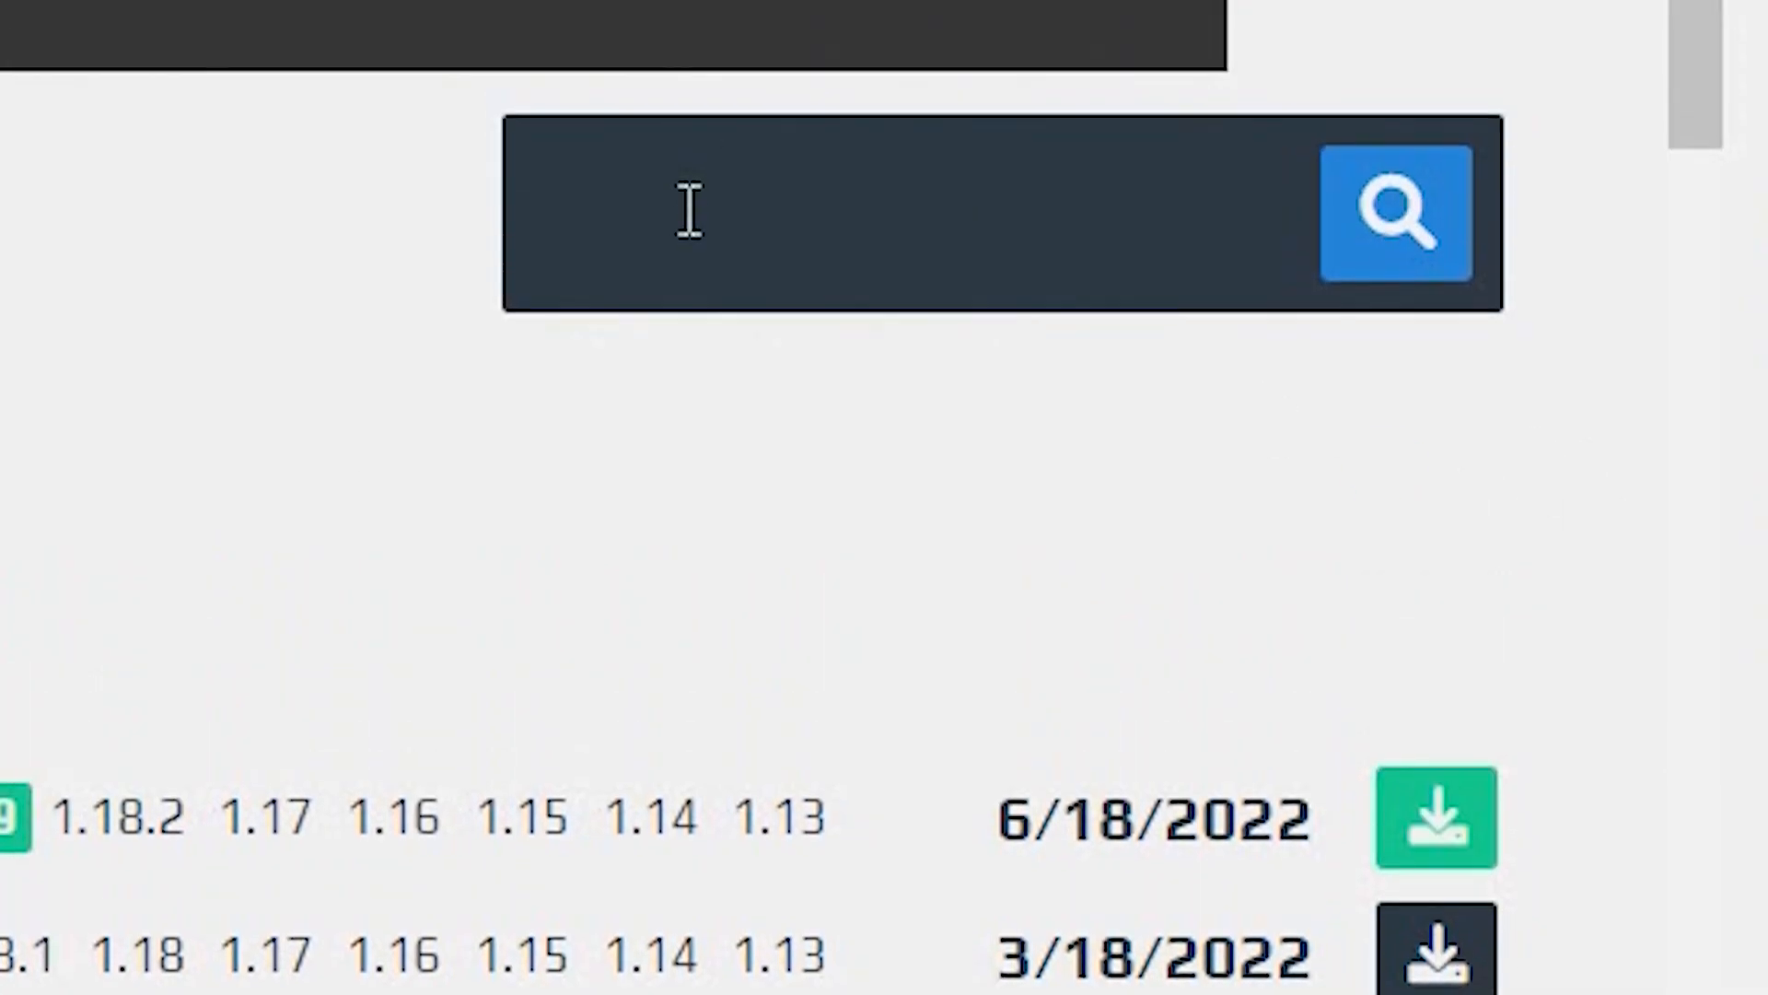
{"action": "type", "text": "worldguard"}
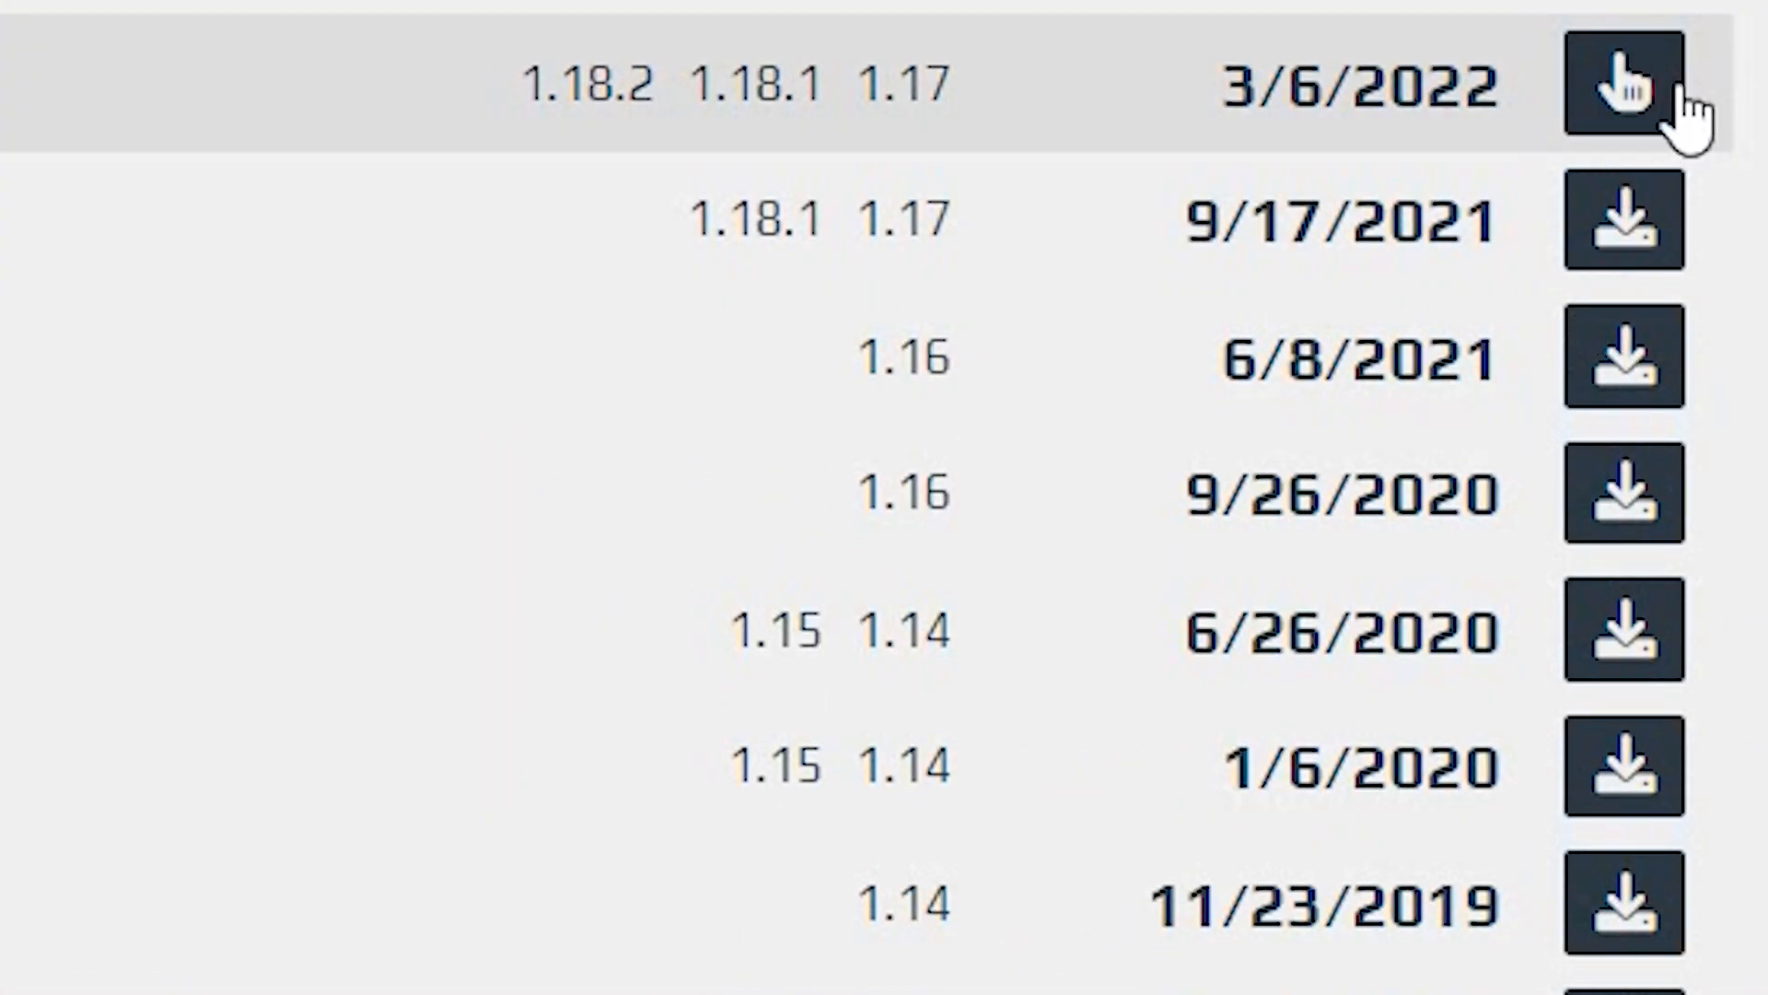
{"action": "left_click", "coordinate": [1621, 87]}
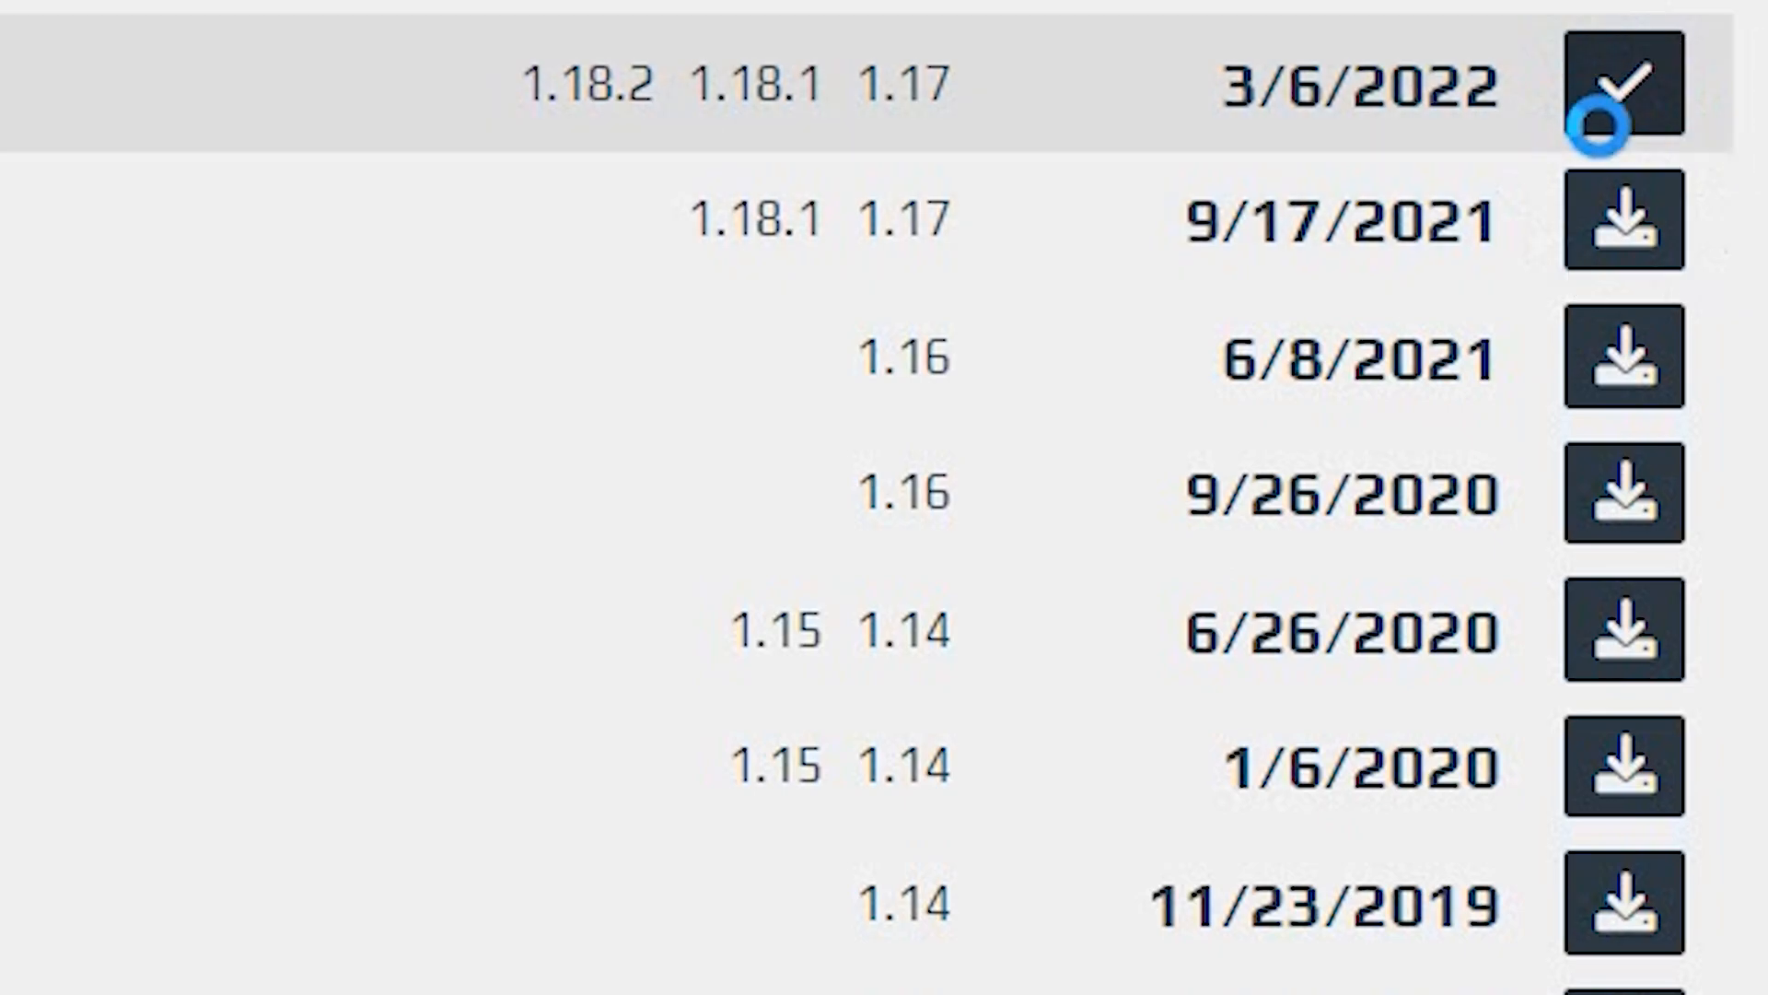
Search for the Multiverse and LuckPerms support plugins to install them.
{"action": "scroll", "scroll_direction": "down", "scroll_amount": 3}
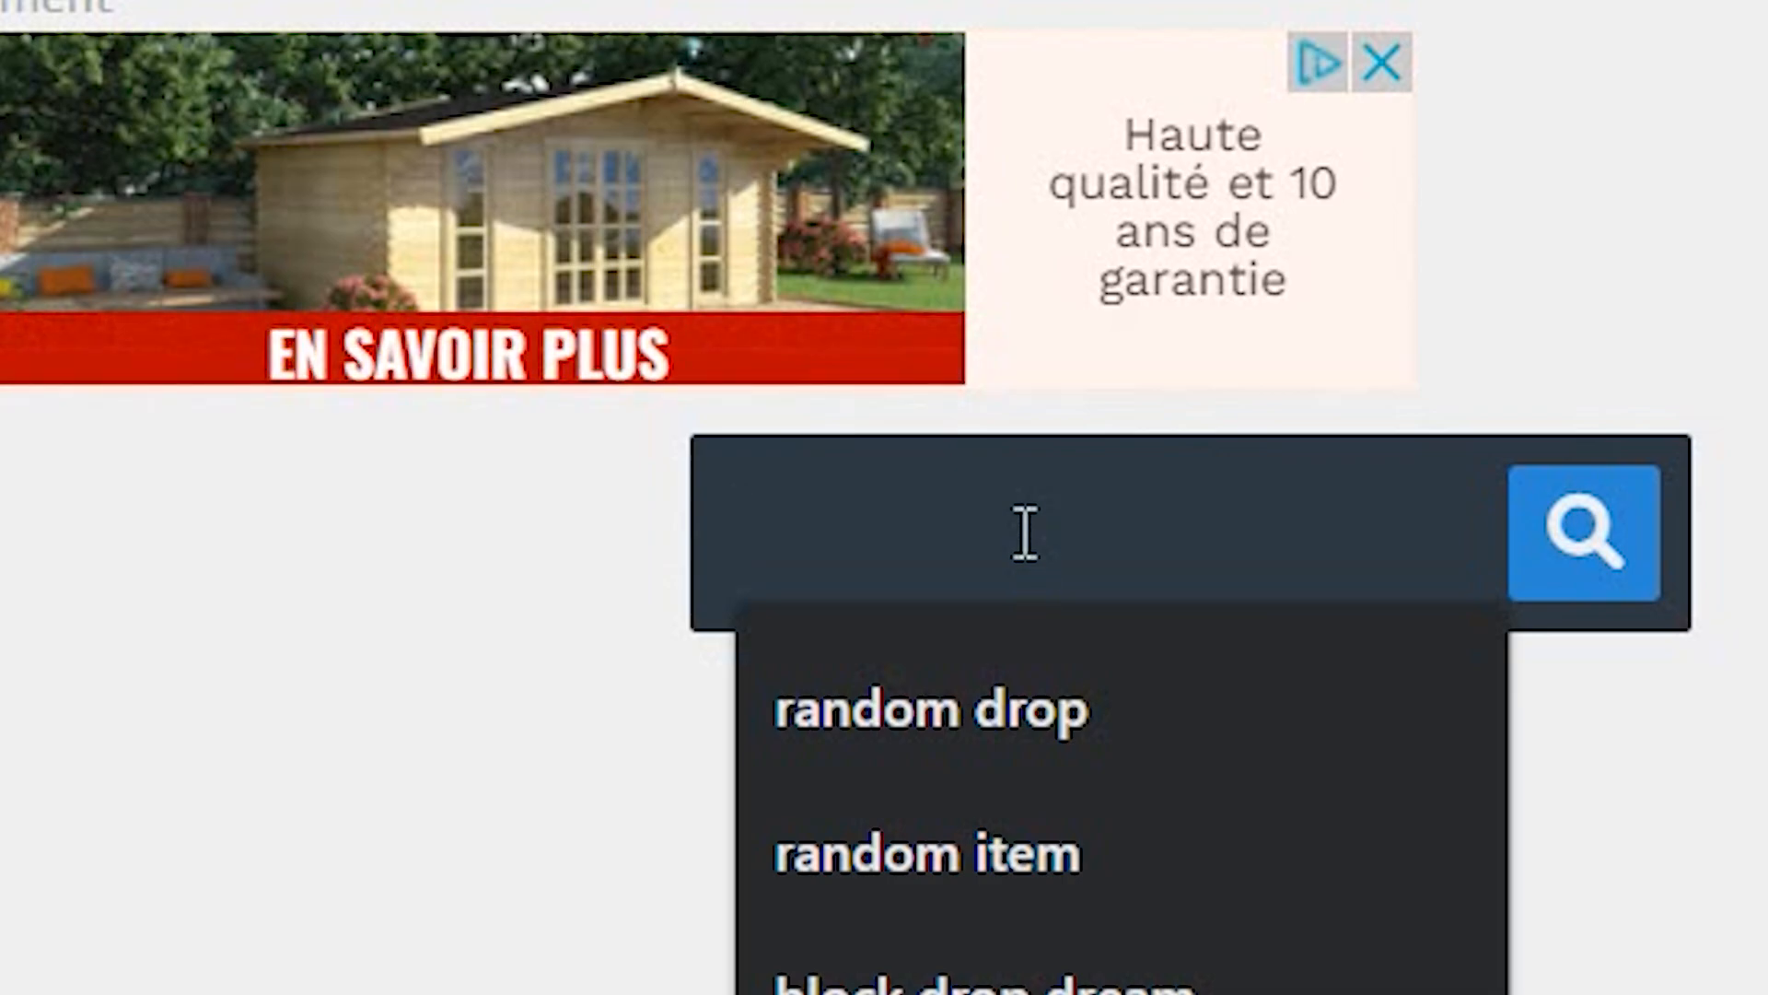
{"action": "type", "text": "multi"}
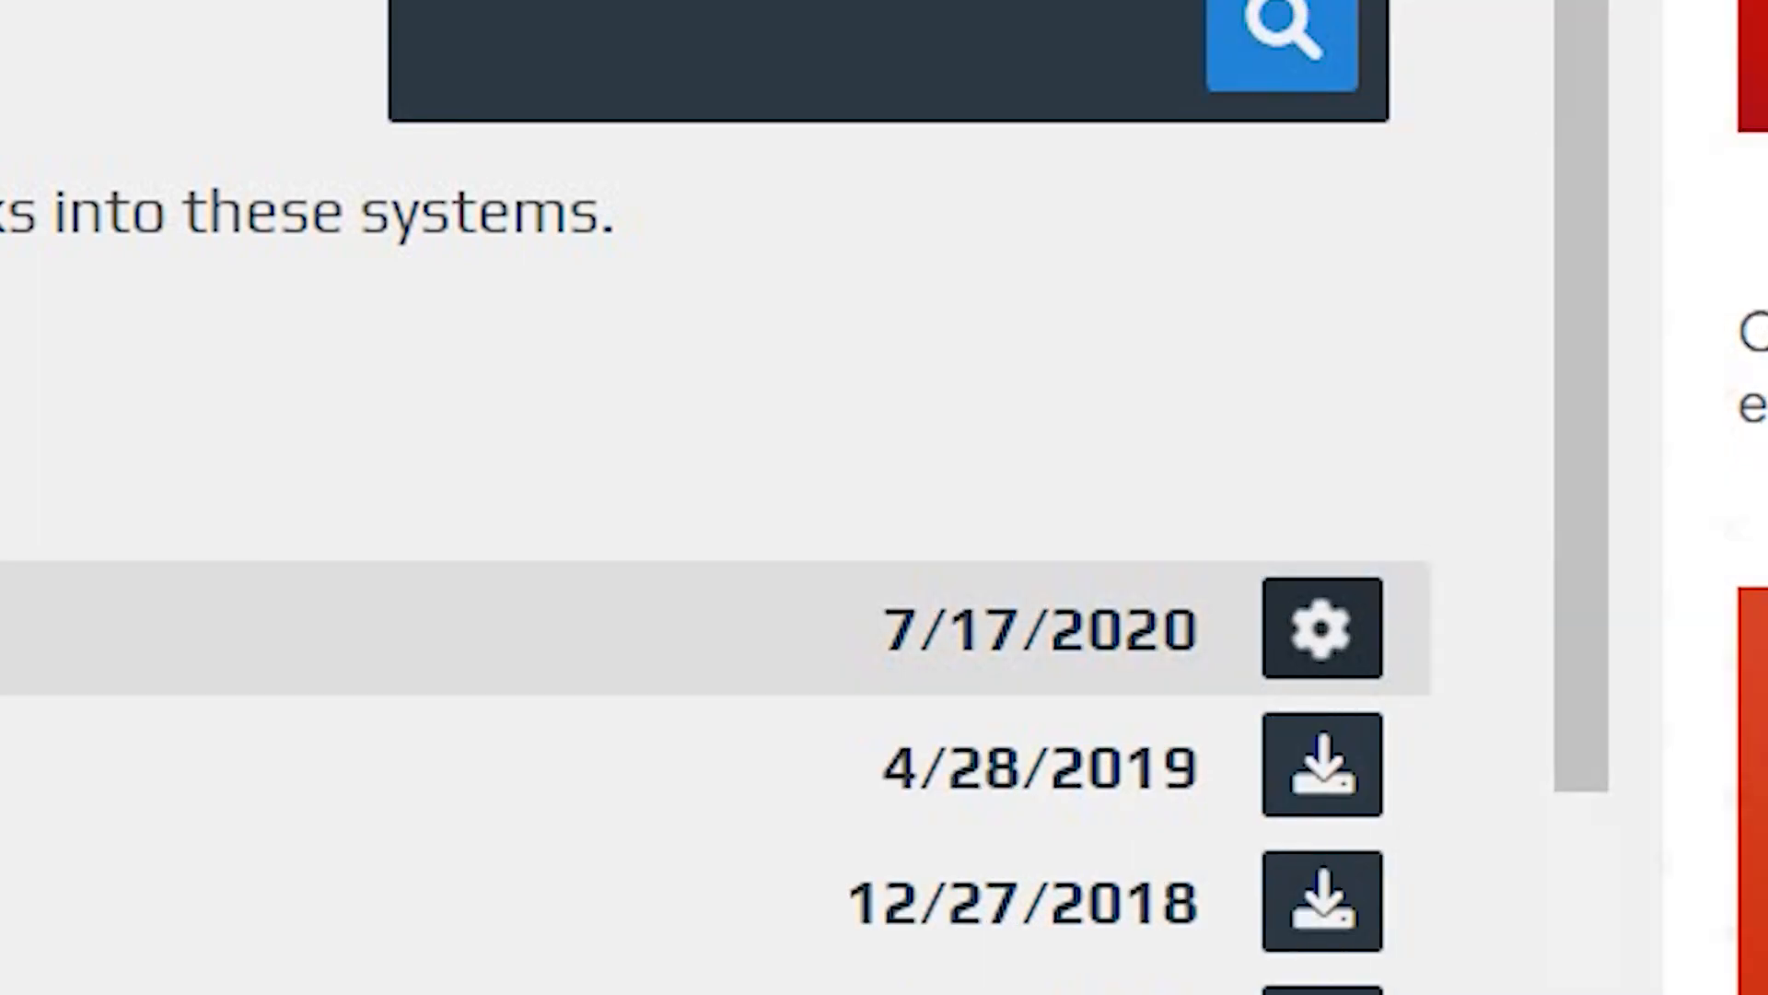
{"action": "type", "text": "luck"}
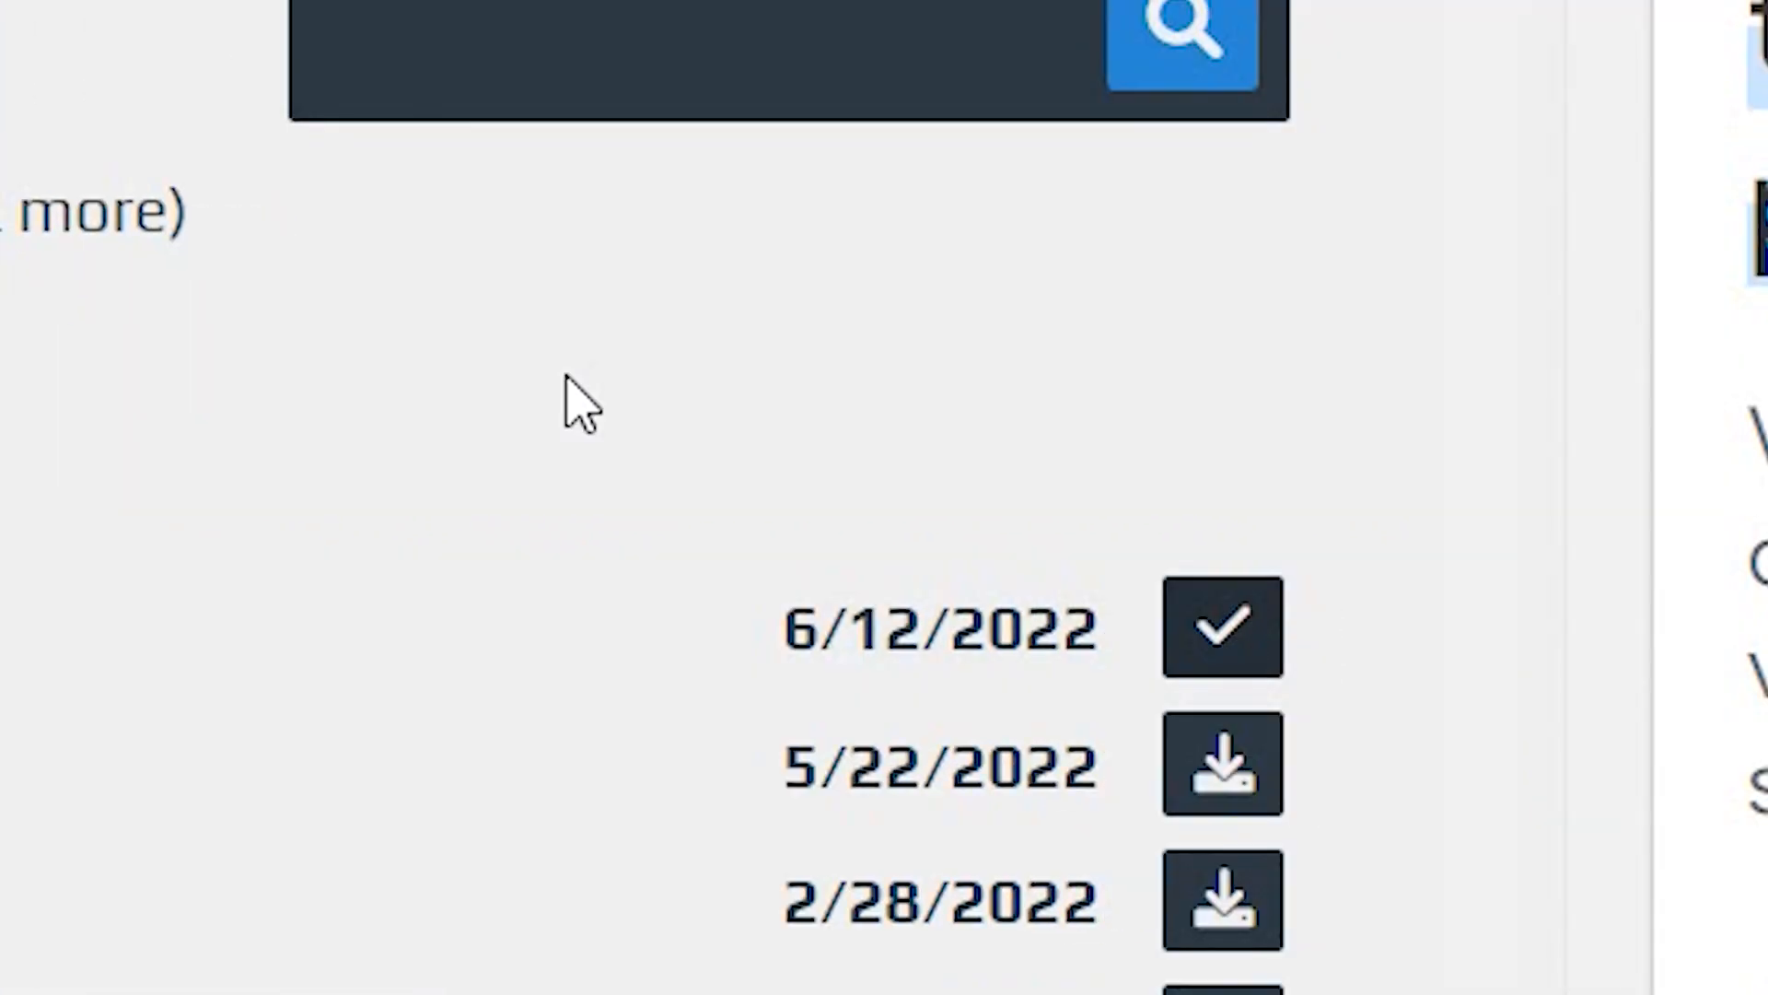
Enable Cracked mode, start the server and accept the online notification prompt.
{"action": "scroll", "scroll_direction": "down", "scroll_amount": 3}
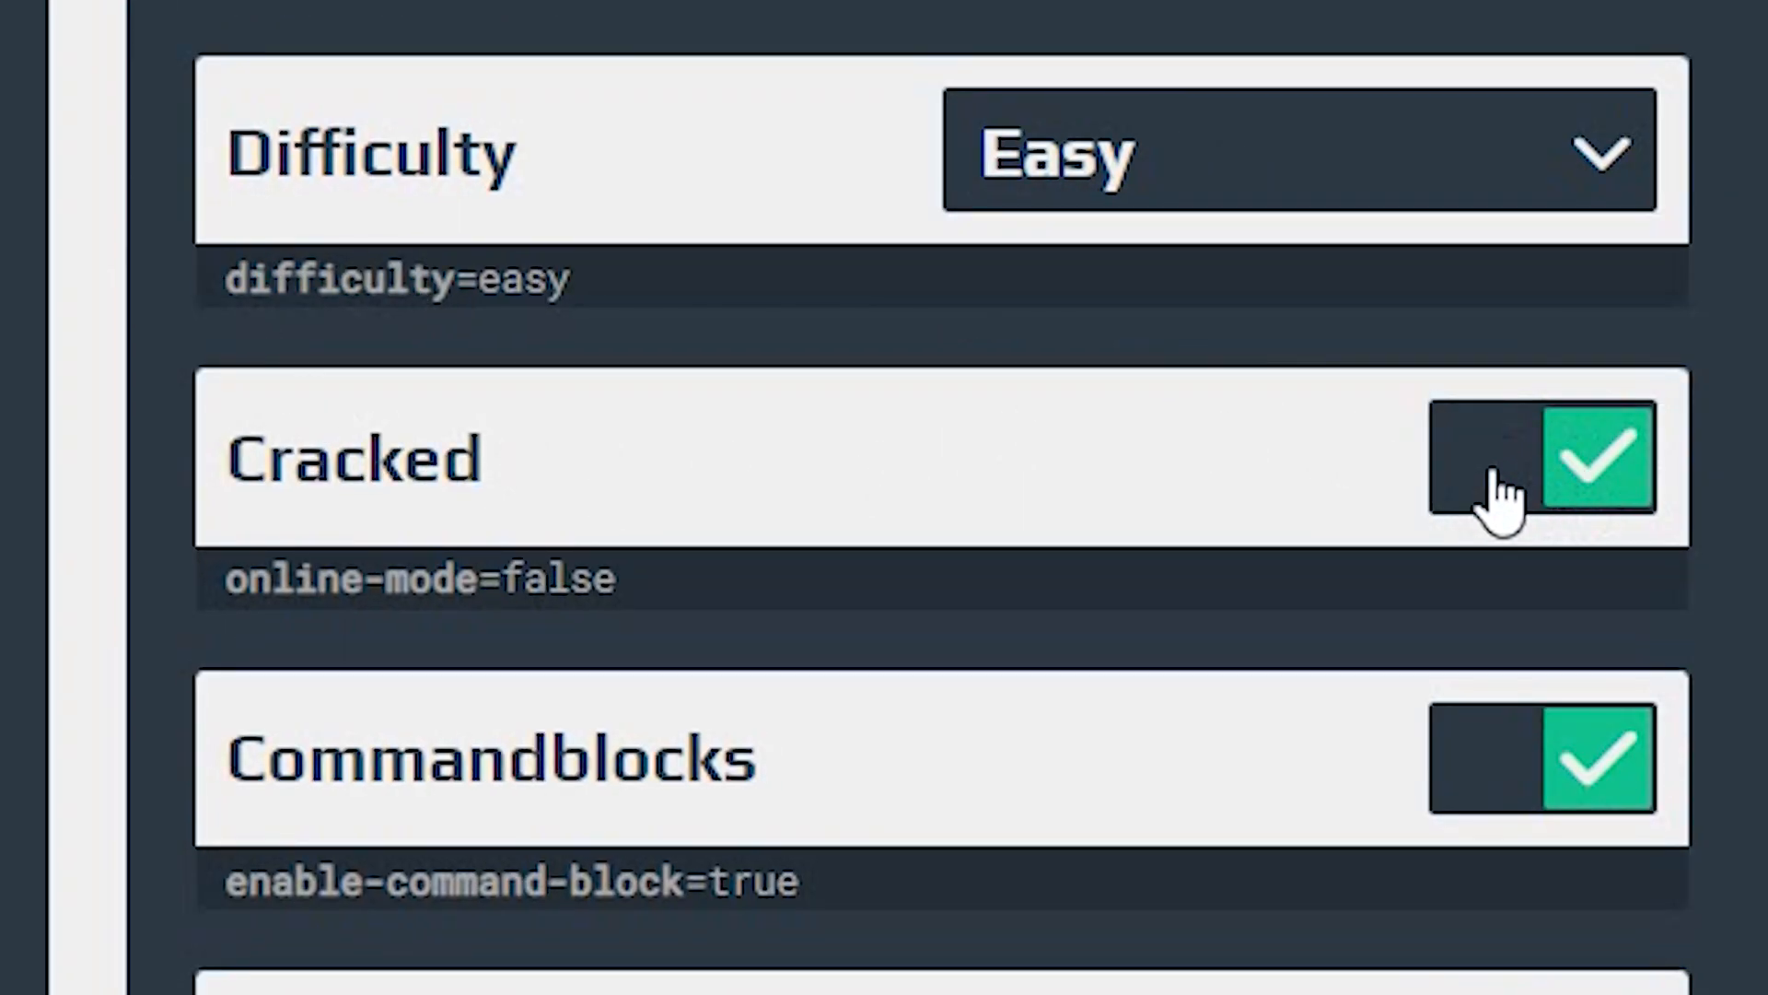
{"action": "left_click", "coordinate": [1542, 458]}
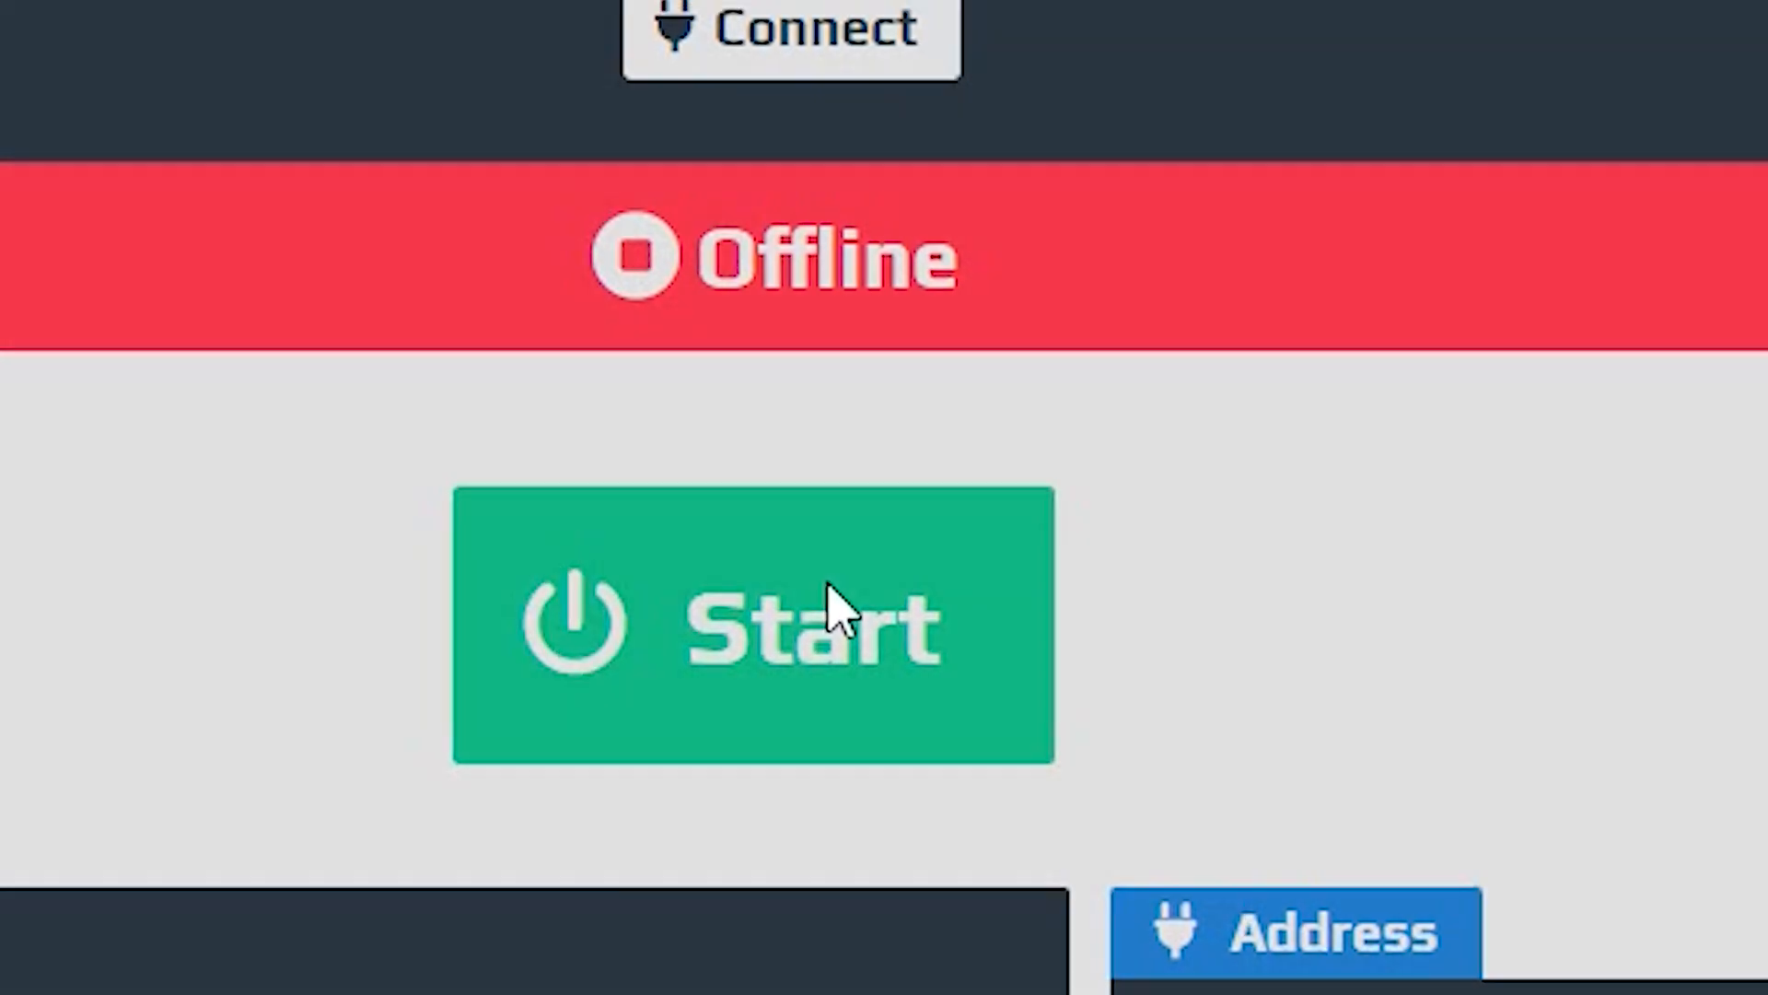
{"action": "left_click", "coordinate": [752, 620]}
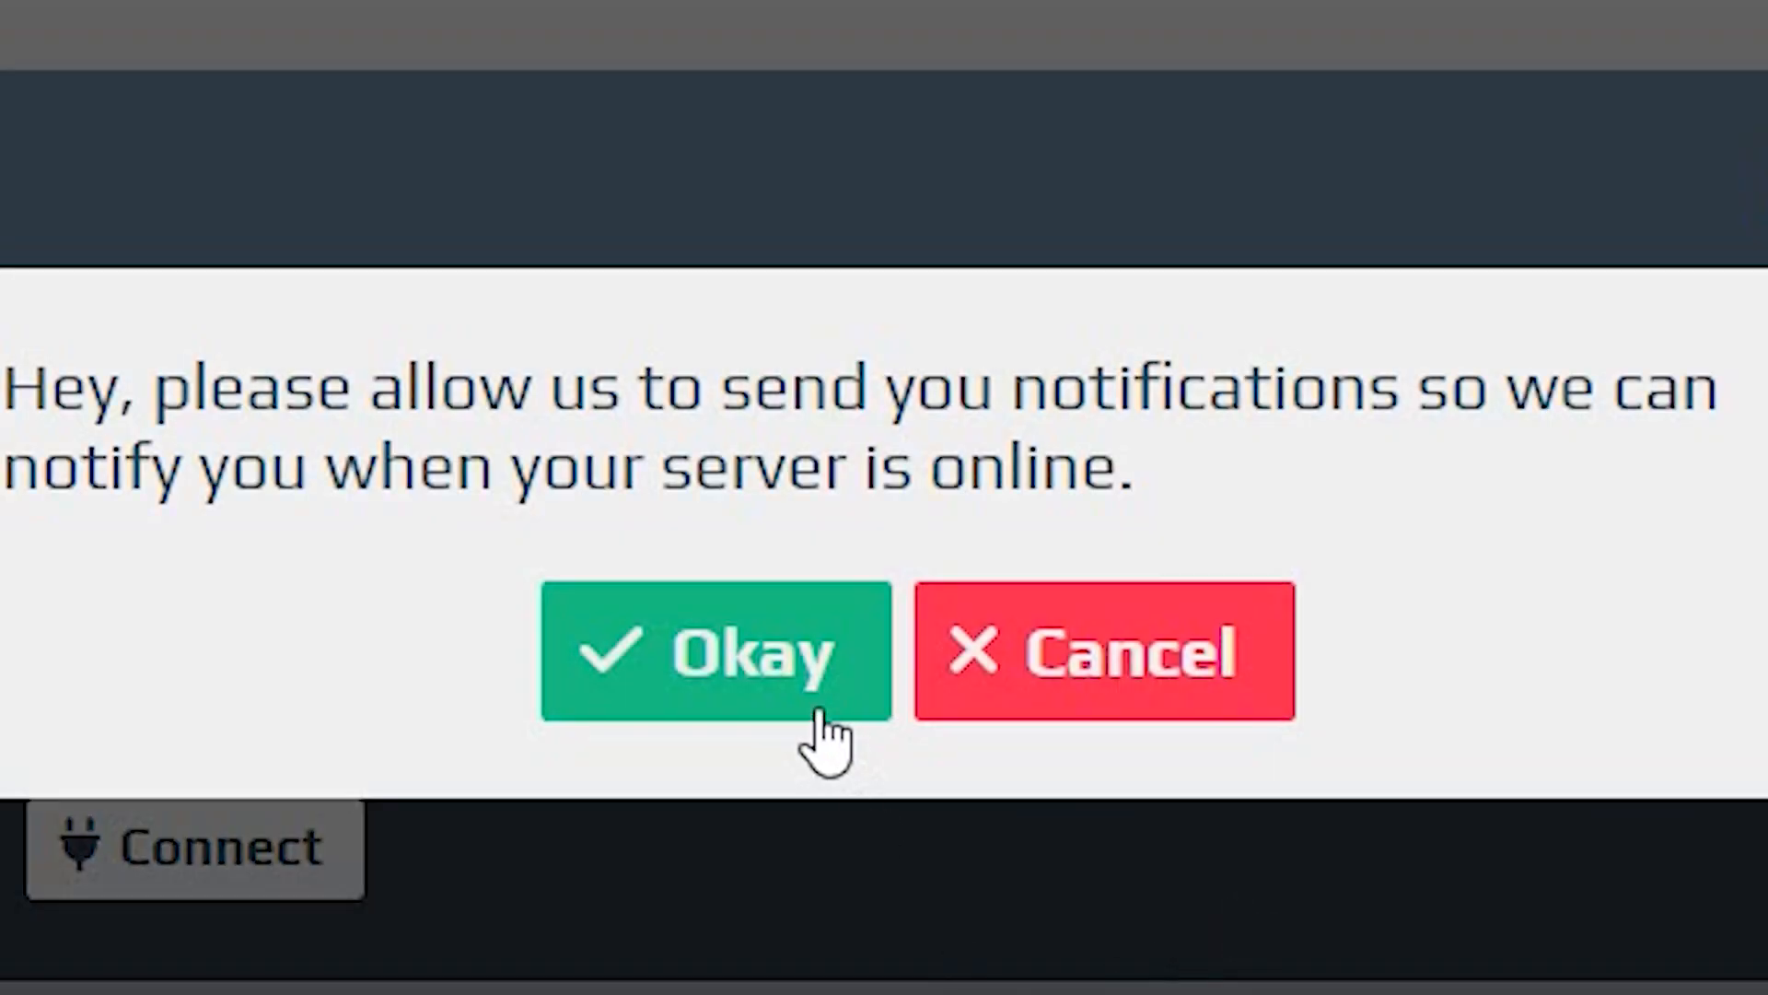
{"action": "left_click", "coordinate": [715, 650]}
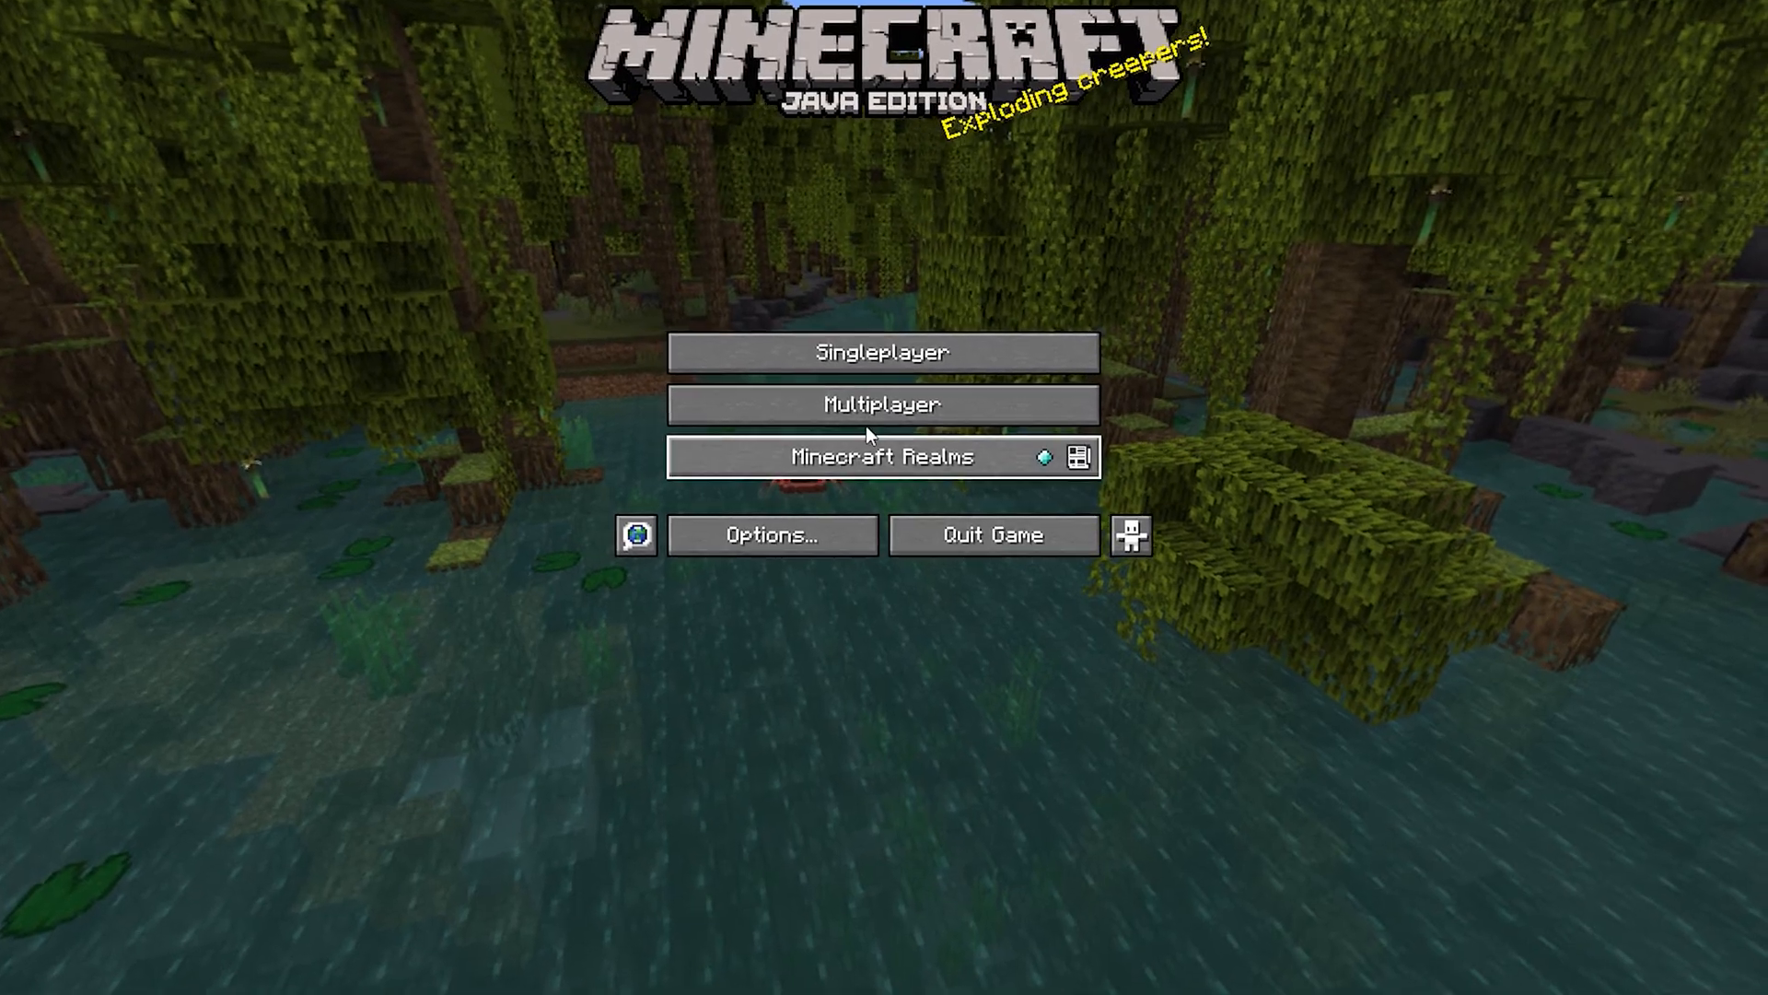
Add server TheSurvivalHurah.aternos.me in Multiplayer and join it.
{"action": "left_click", "coordinate": [880, 403]}
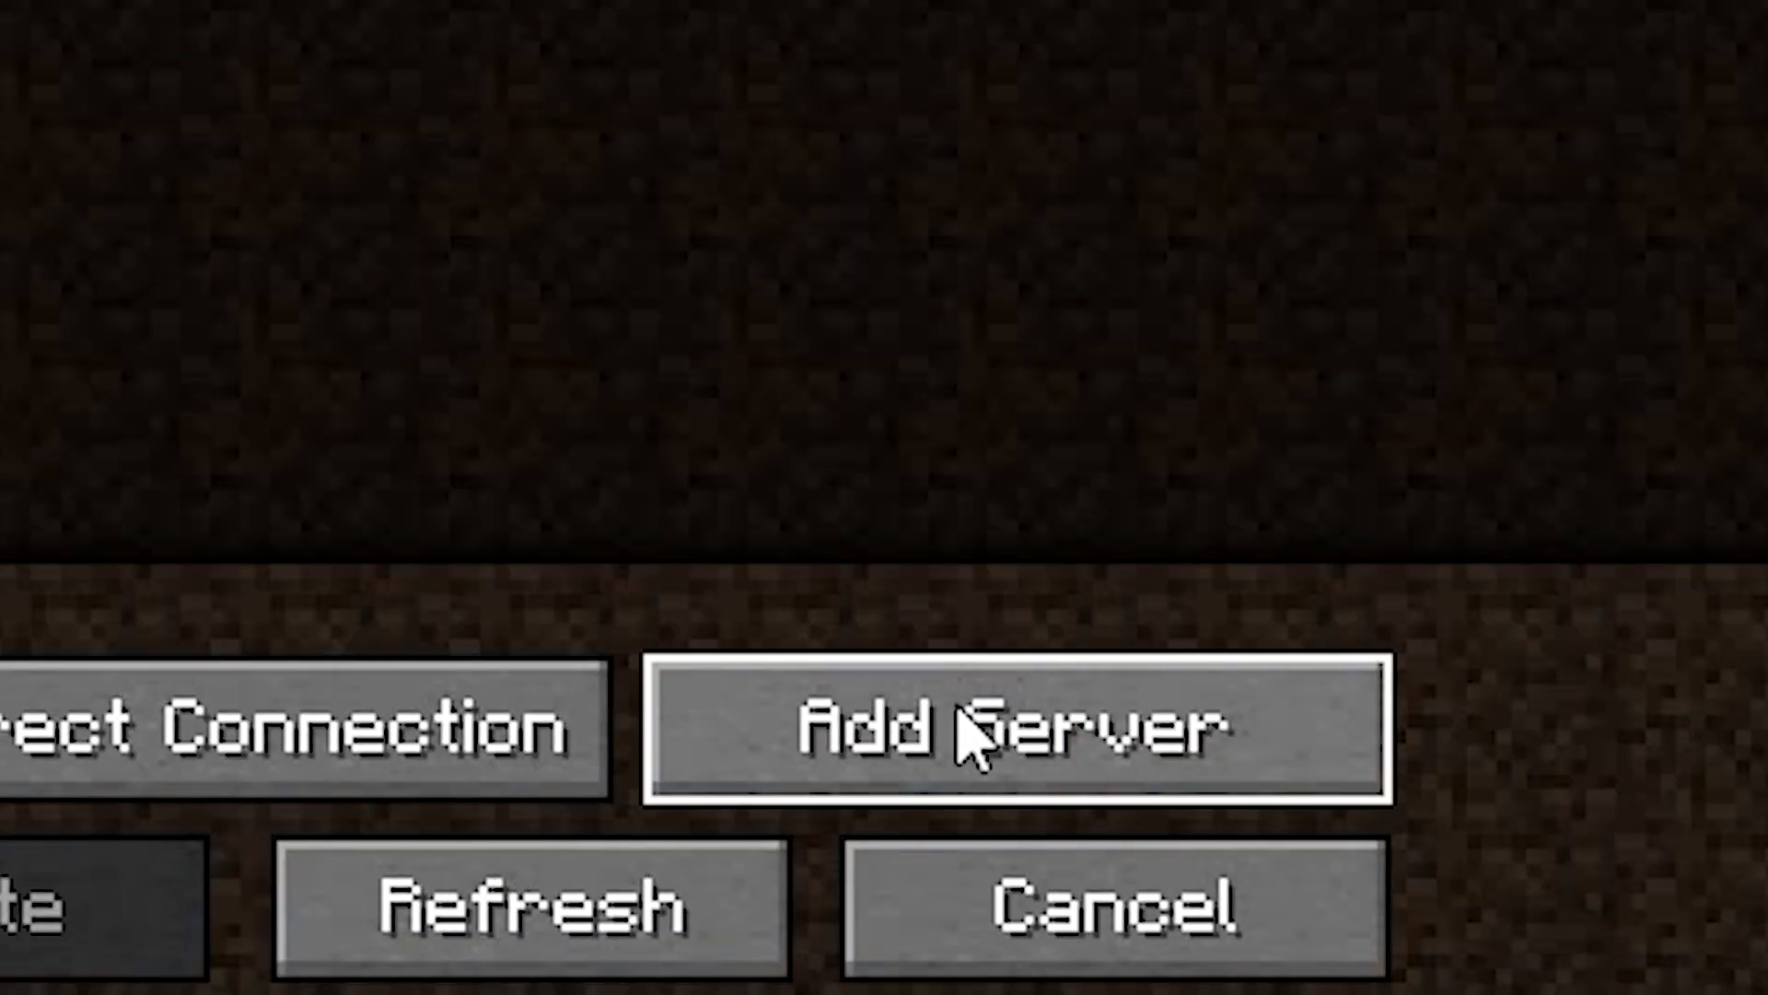
{"action": "left_click", "coordinate": [1015, 727]}
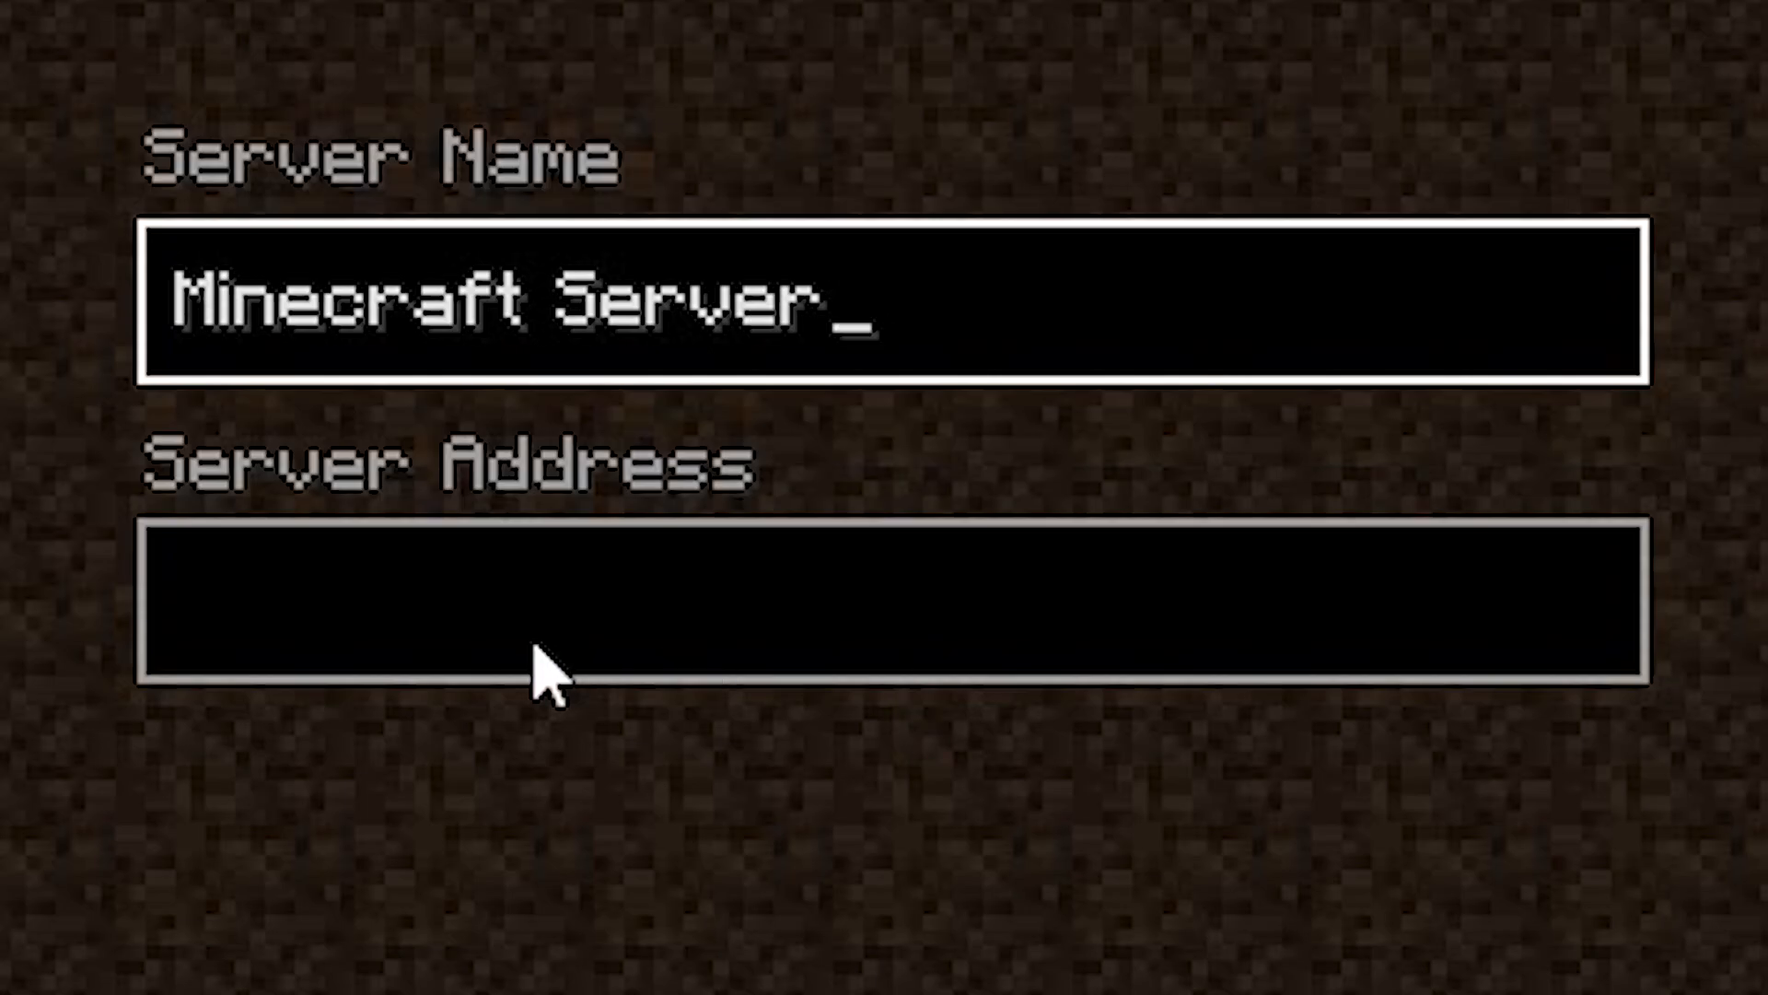
{"action": "type", "text": "TheSurvivalHurah.aternos.me"}
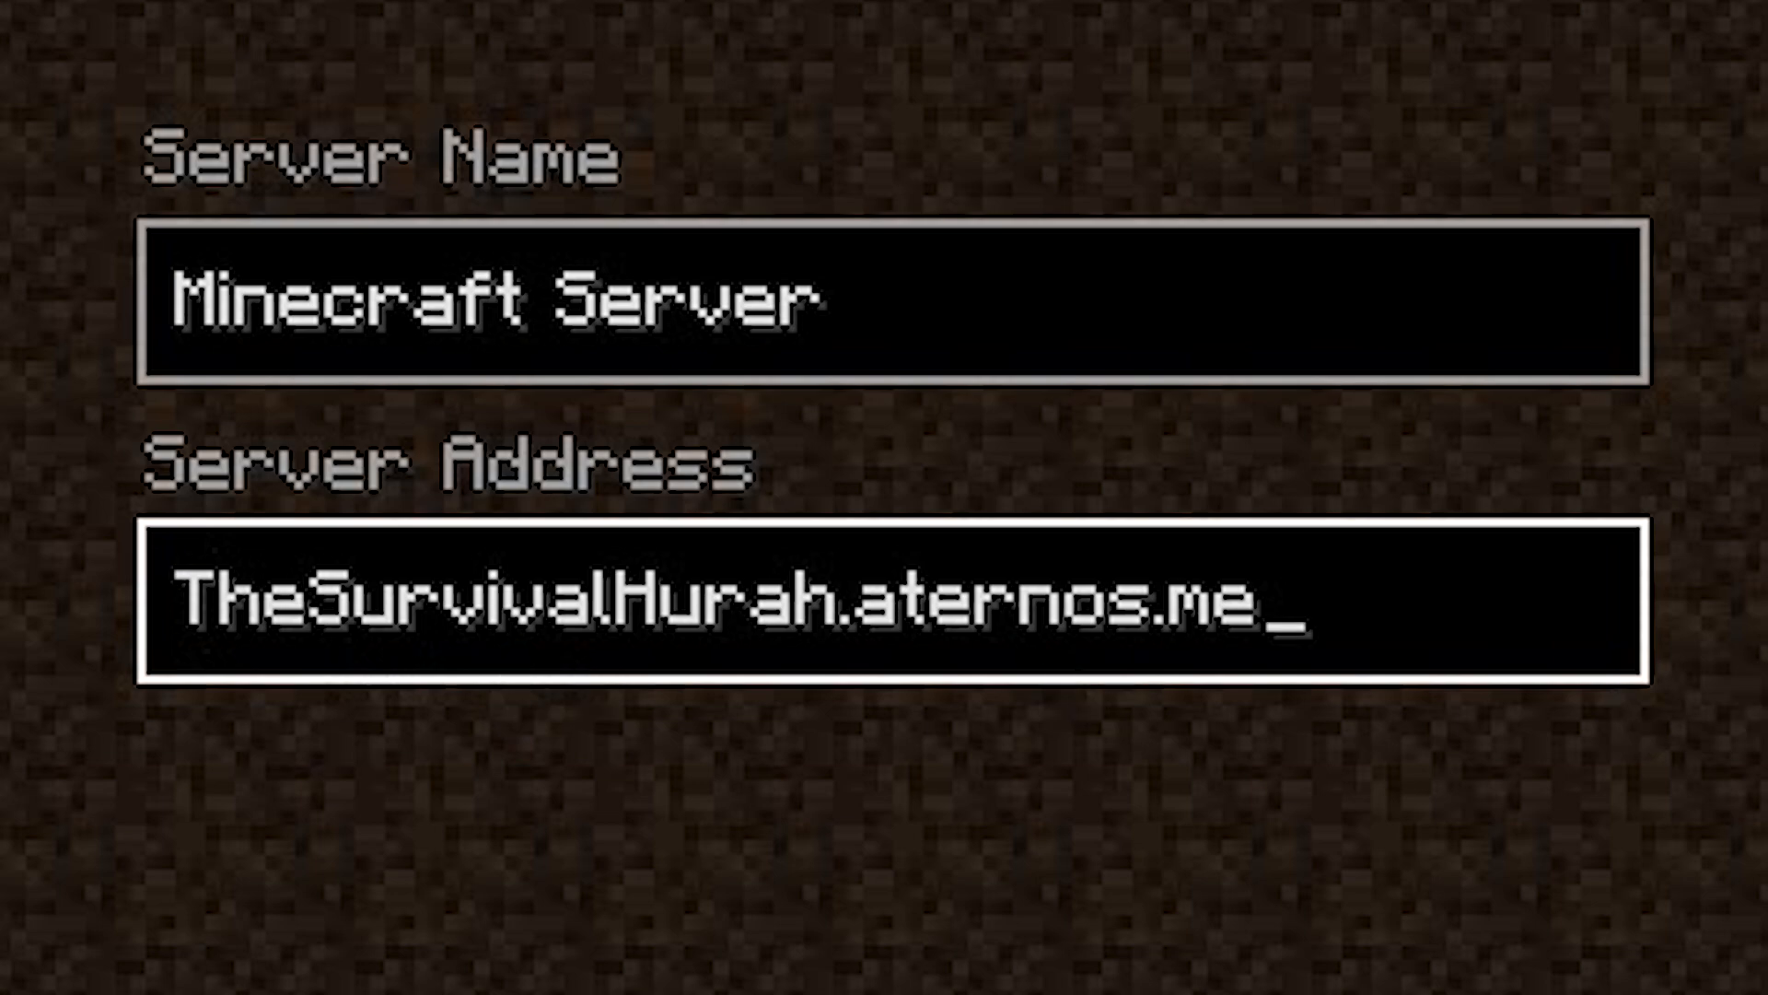
{"action": "left_click", "coordinate": [501, 610]}
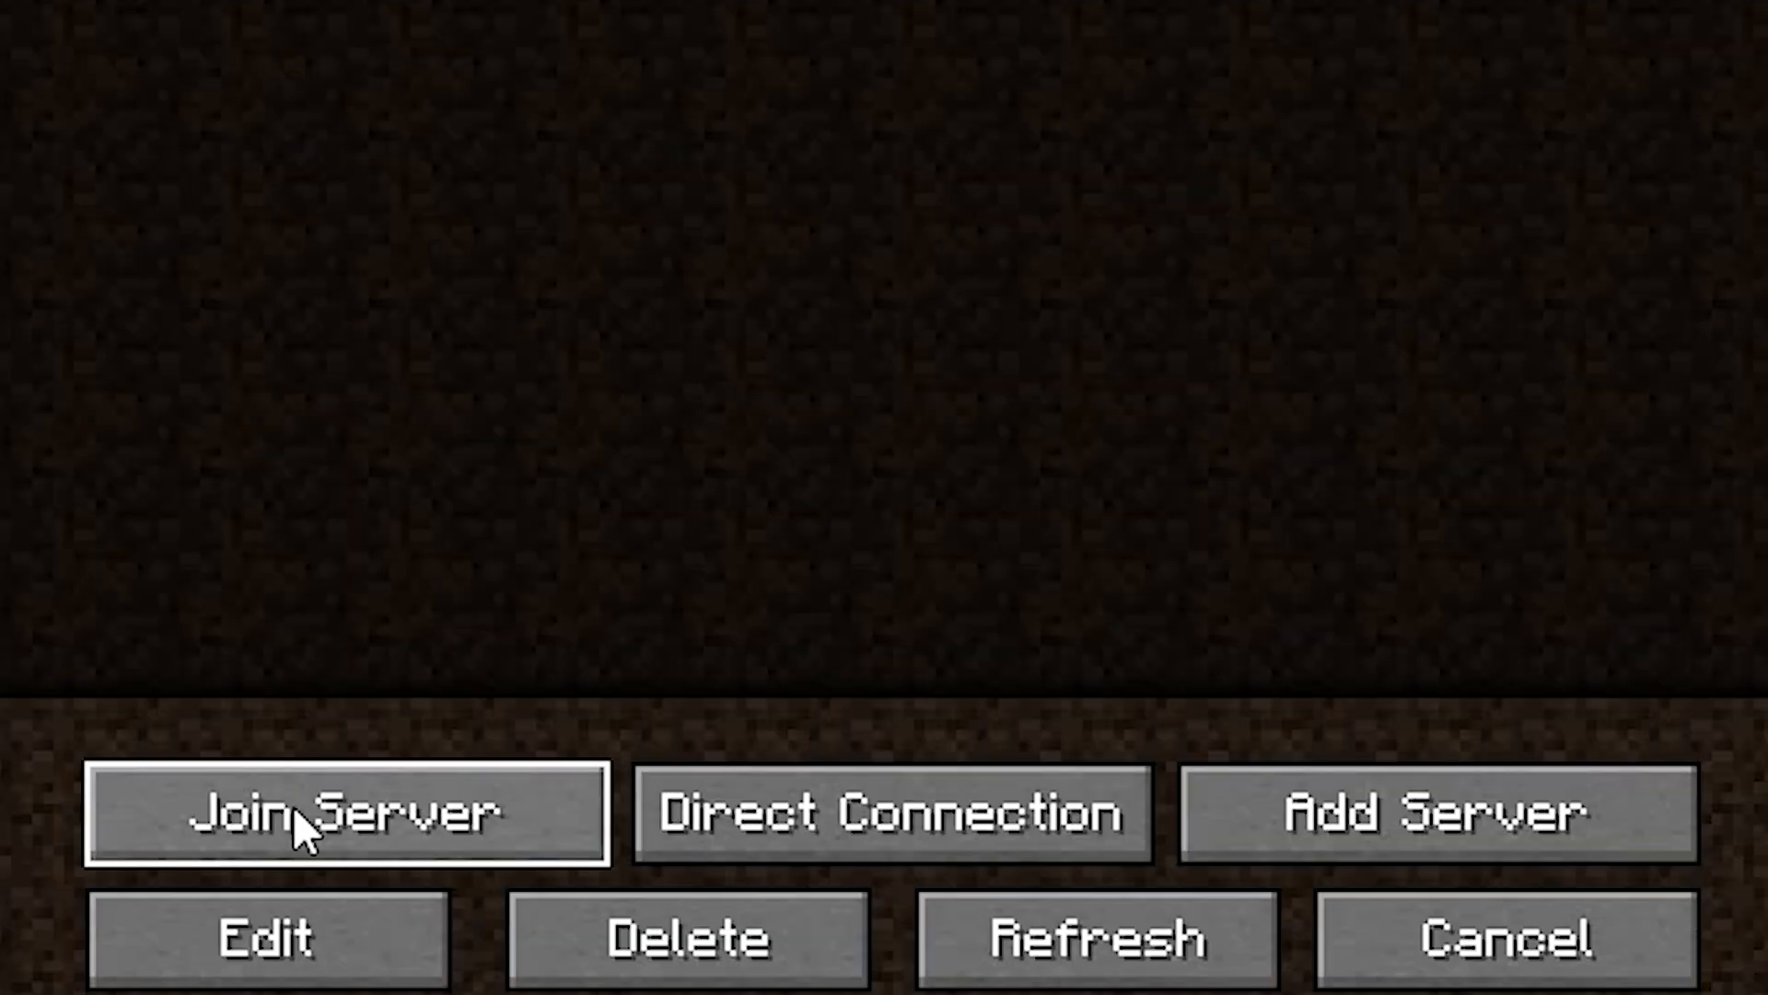
{"action": "left_click", "coordinate": [350, 812]}
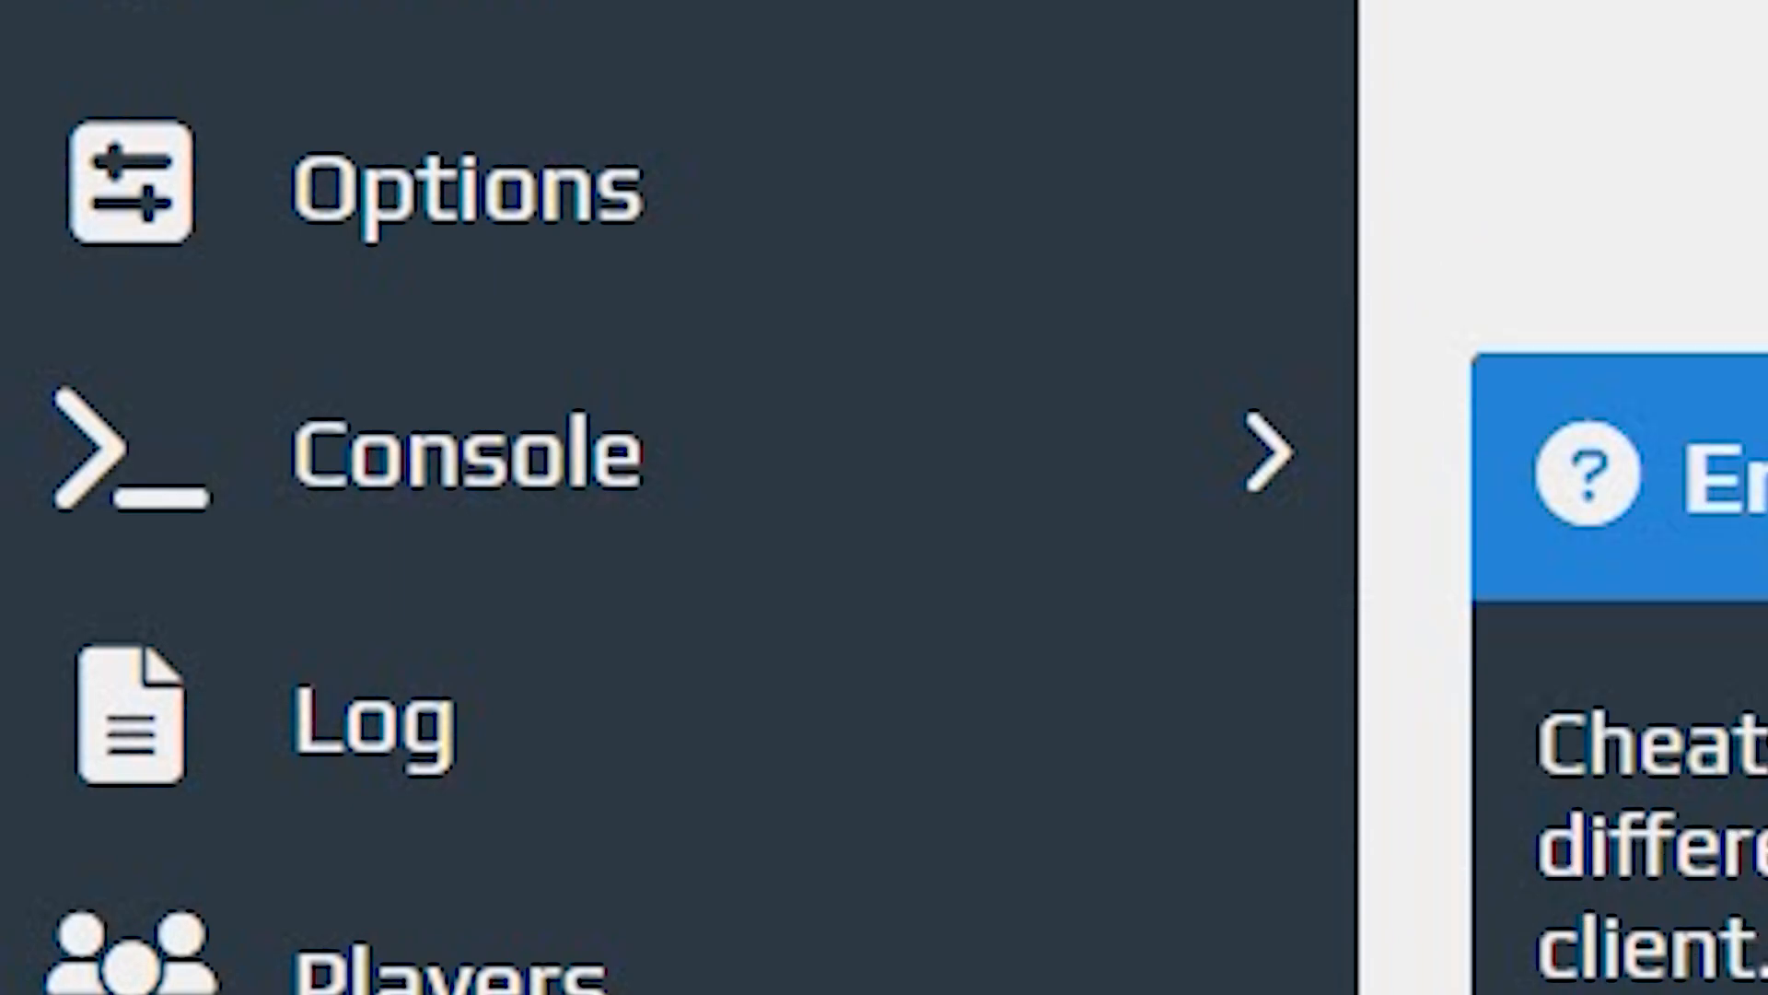
{"action": "left_click", "coordinate": [463, 451]}
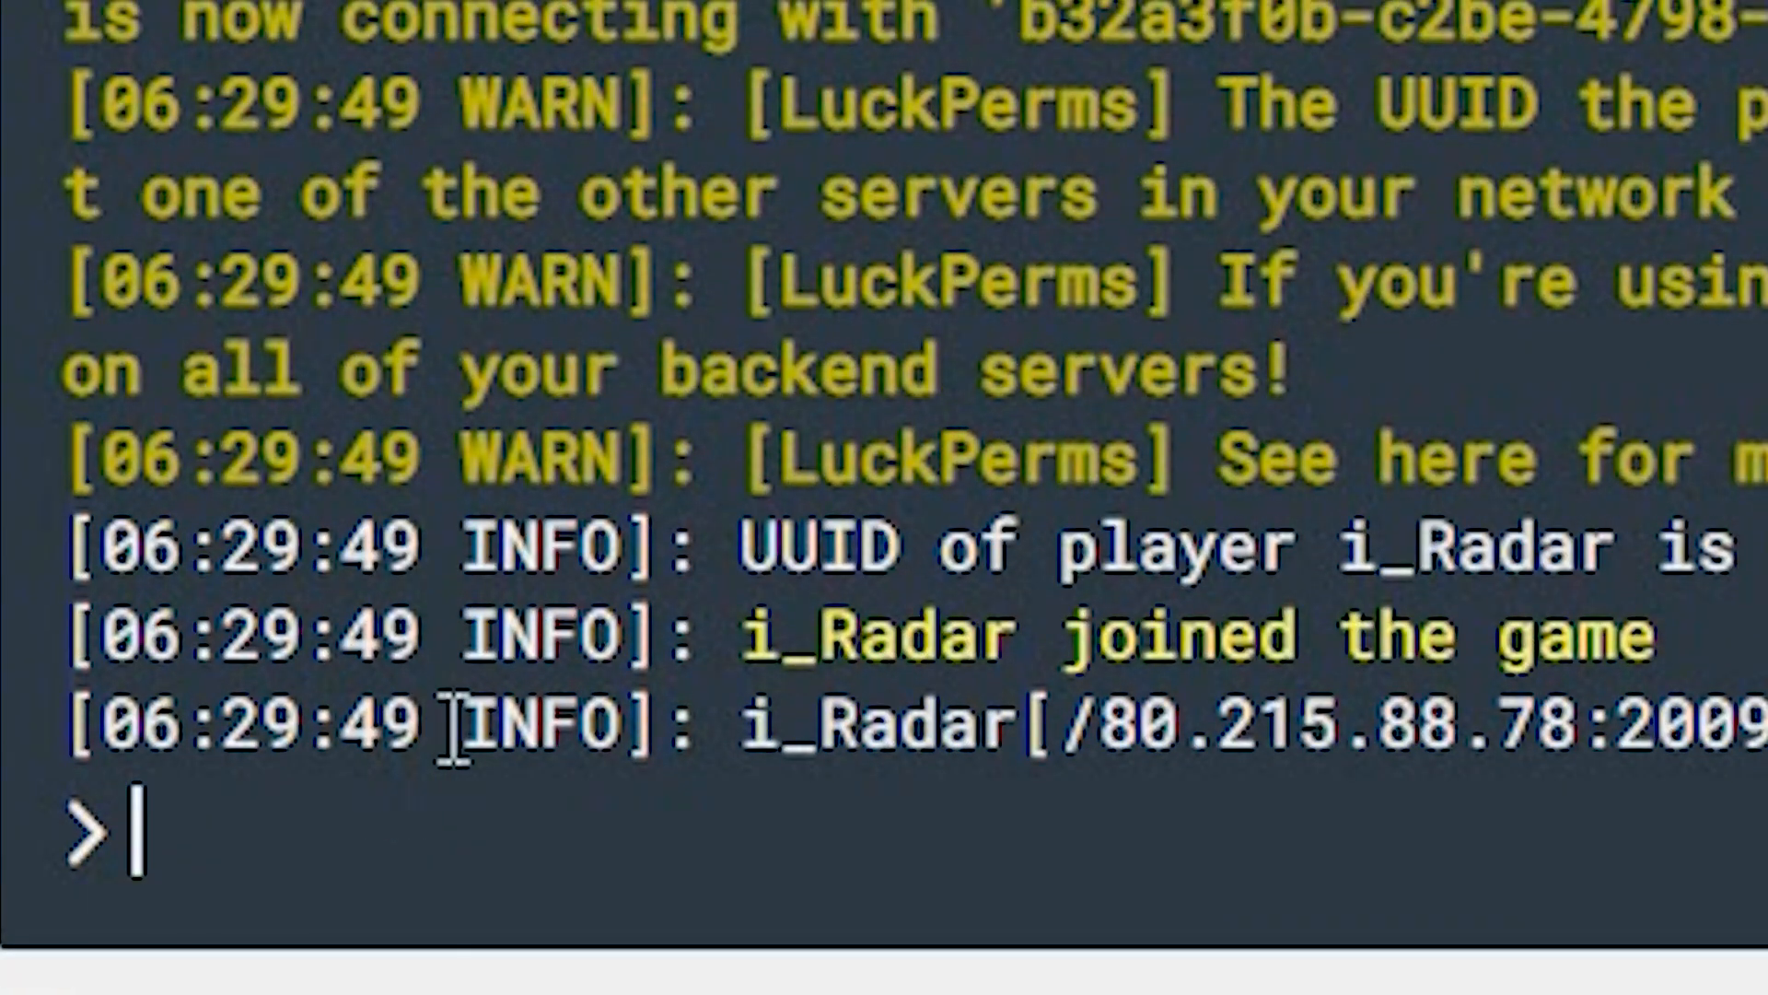
{"action": "type", "text": "op"}
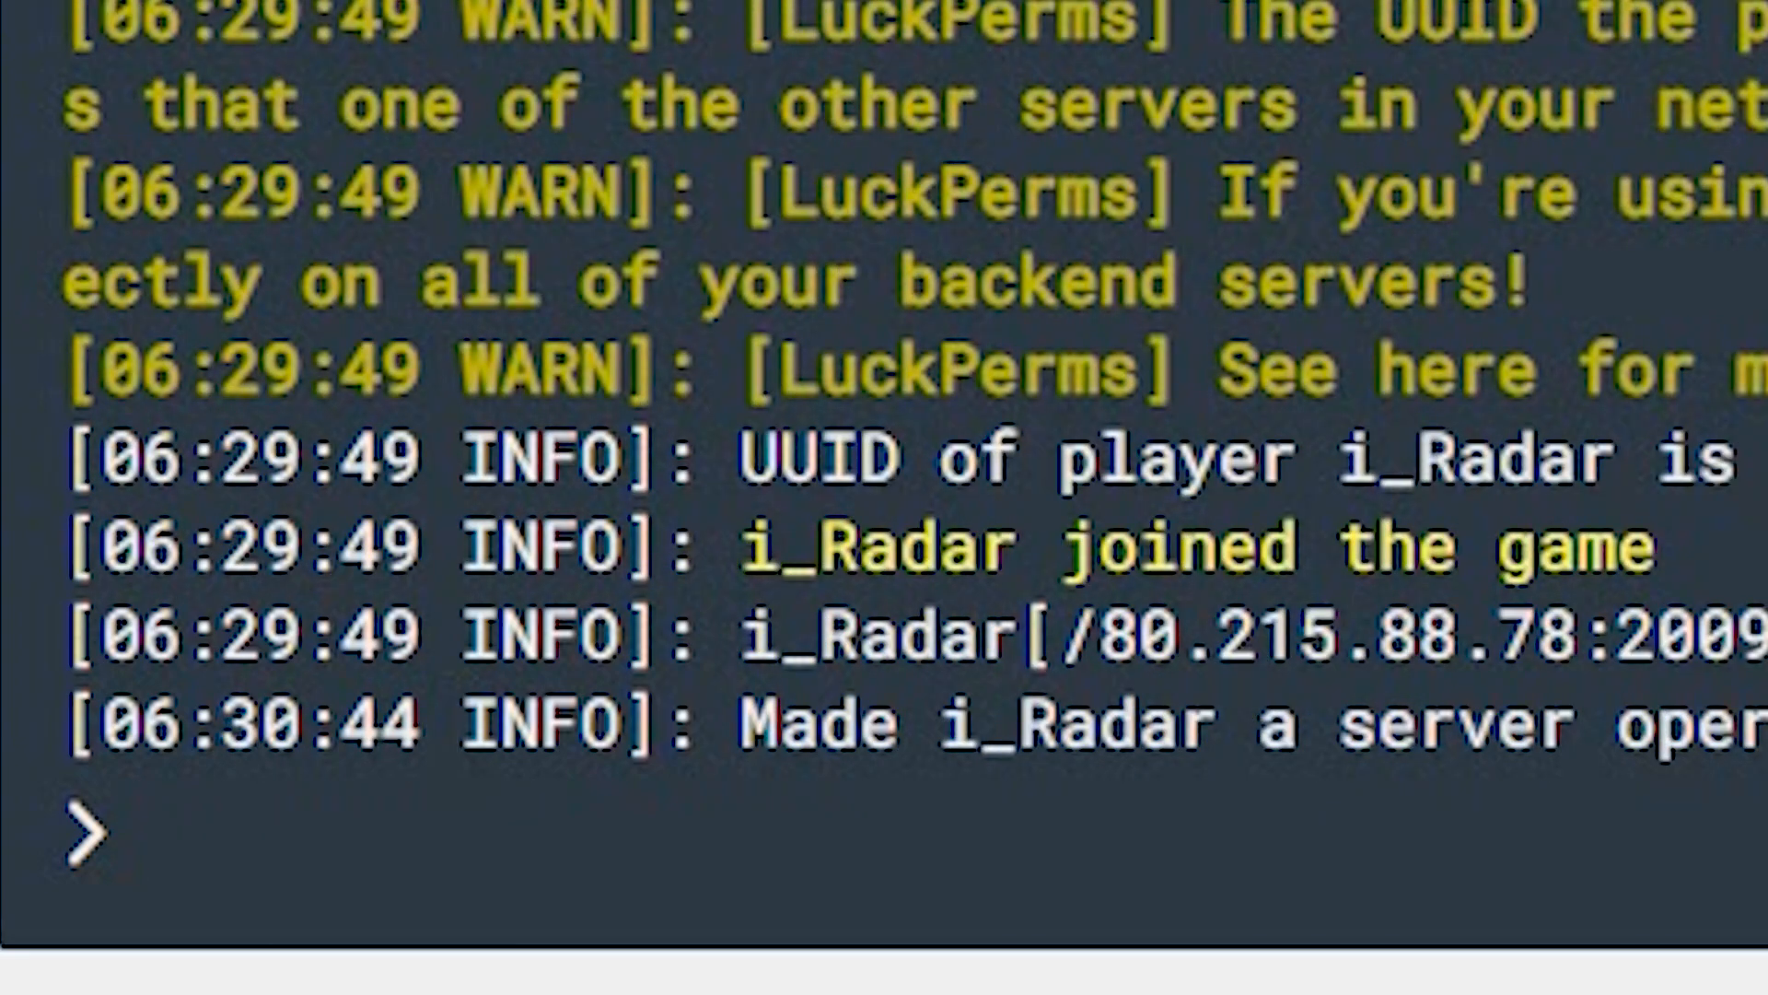
{"action": "type", "text": "deop"}
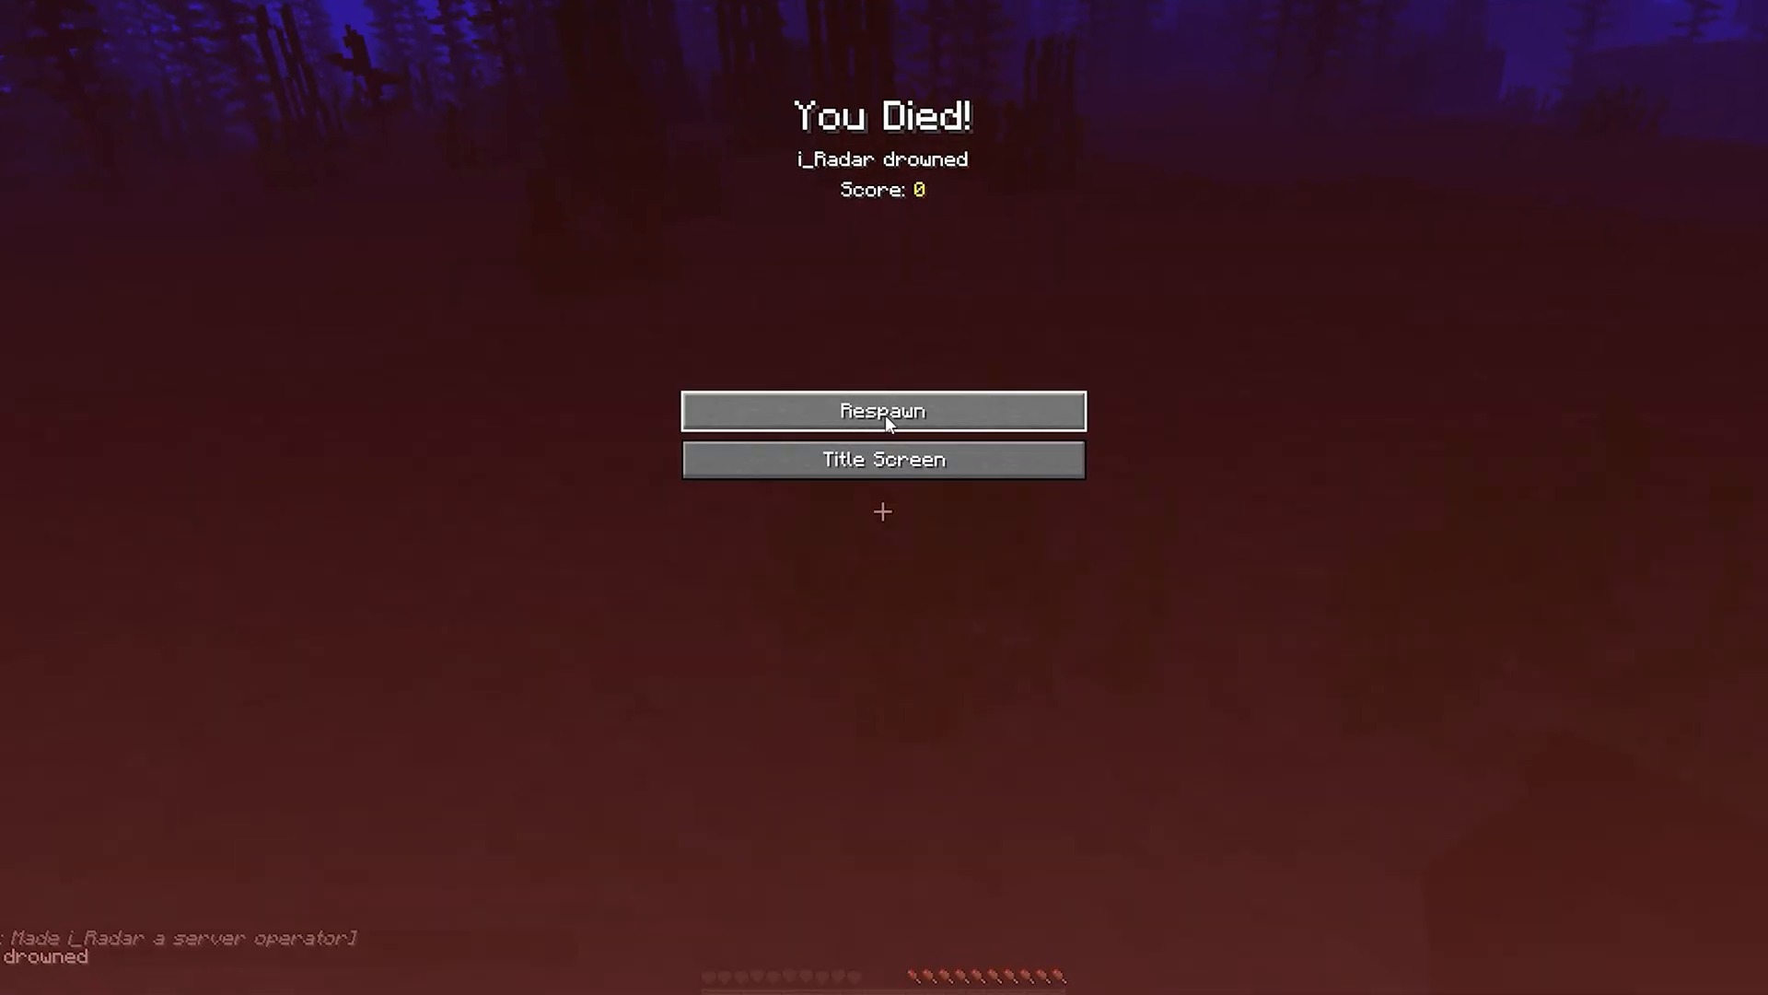
Respawn after drowning and land on the skyblock island.
{"action": "left_click", "coordinate": [882, 409]}
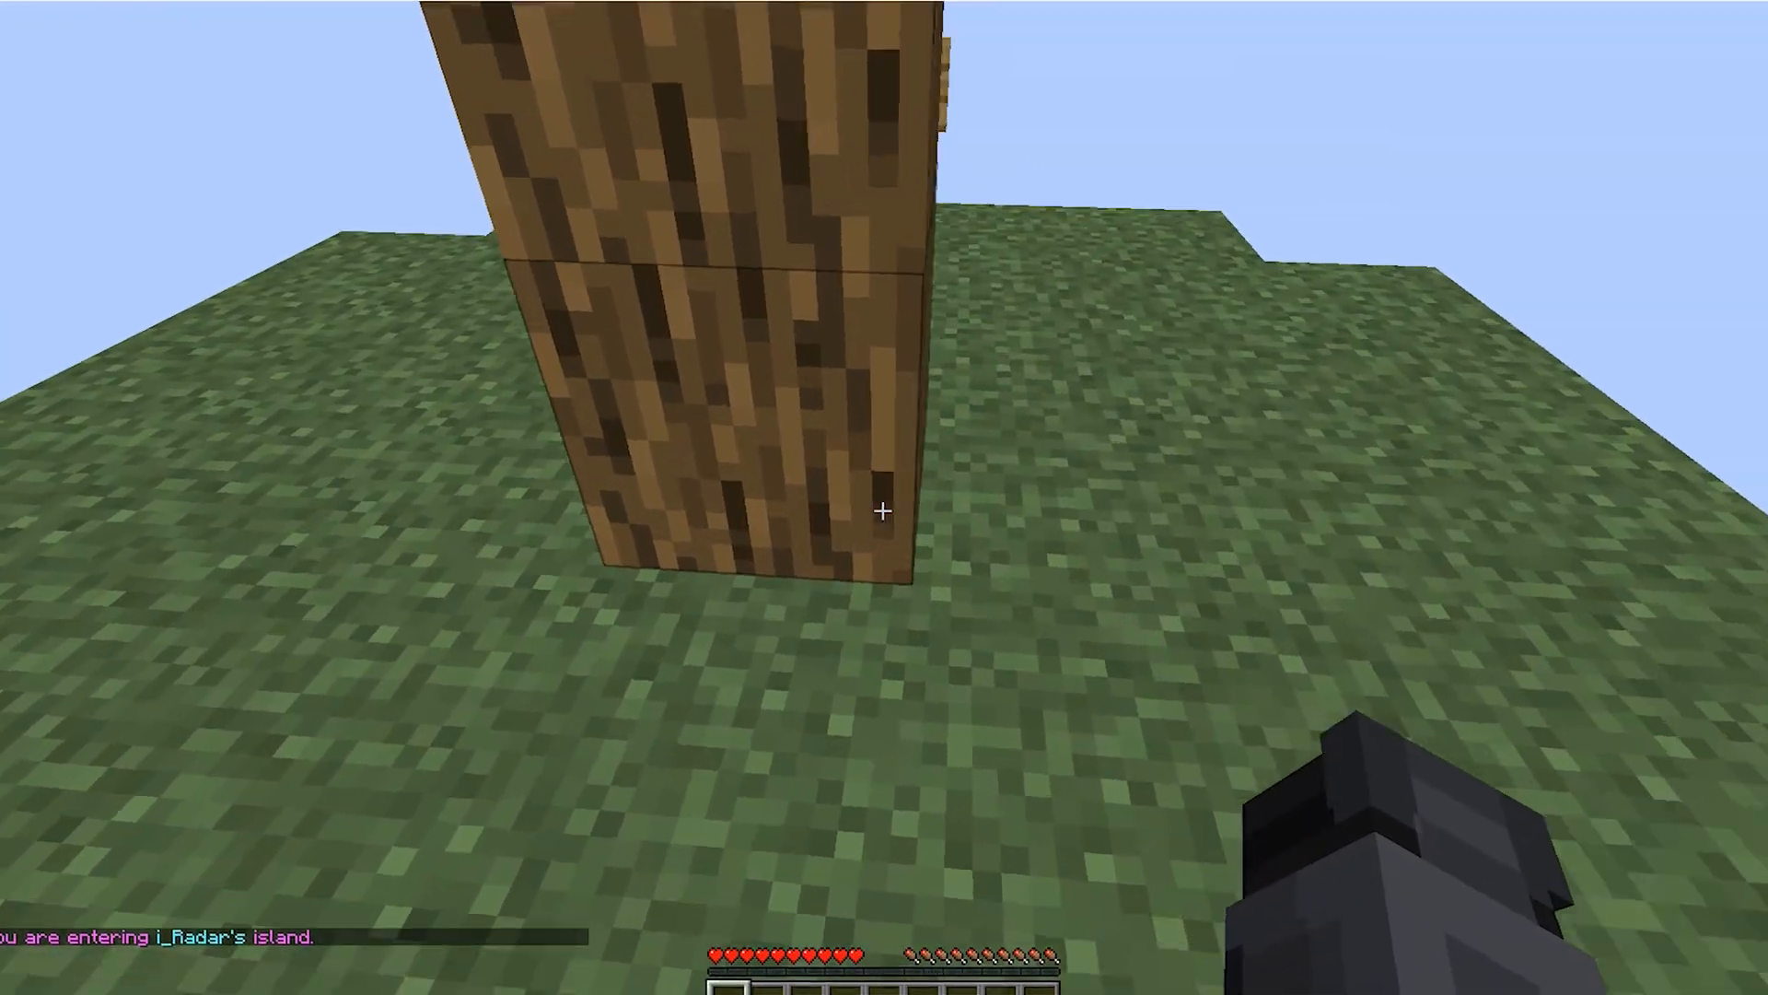
{"action": "mouse_move", "coordinate": [884, 519]}
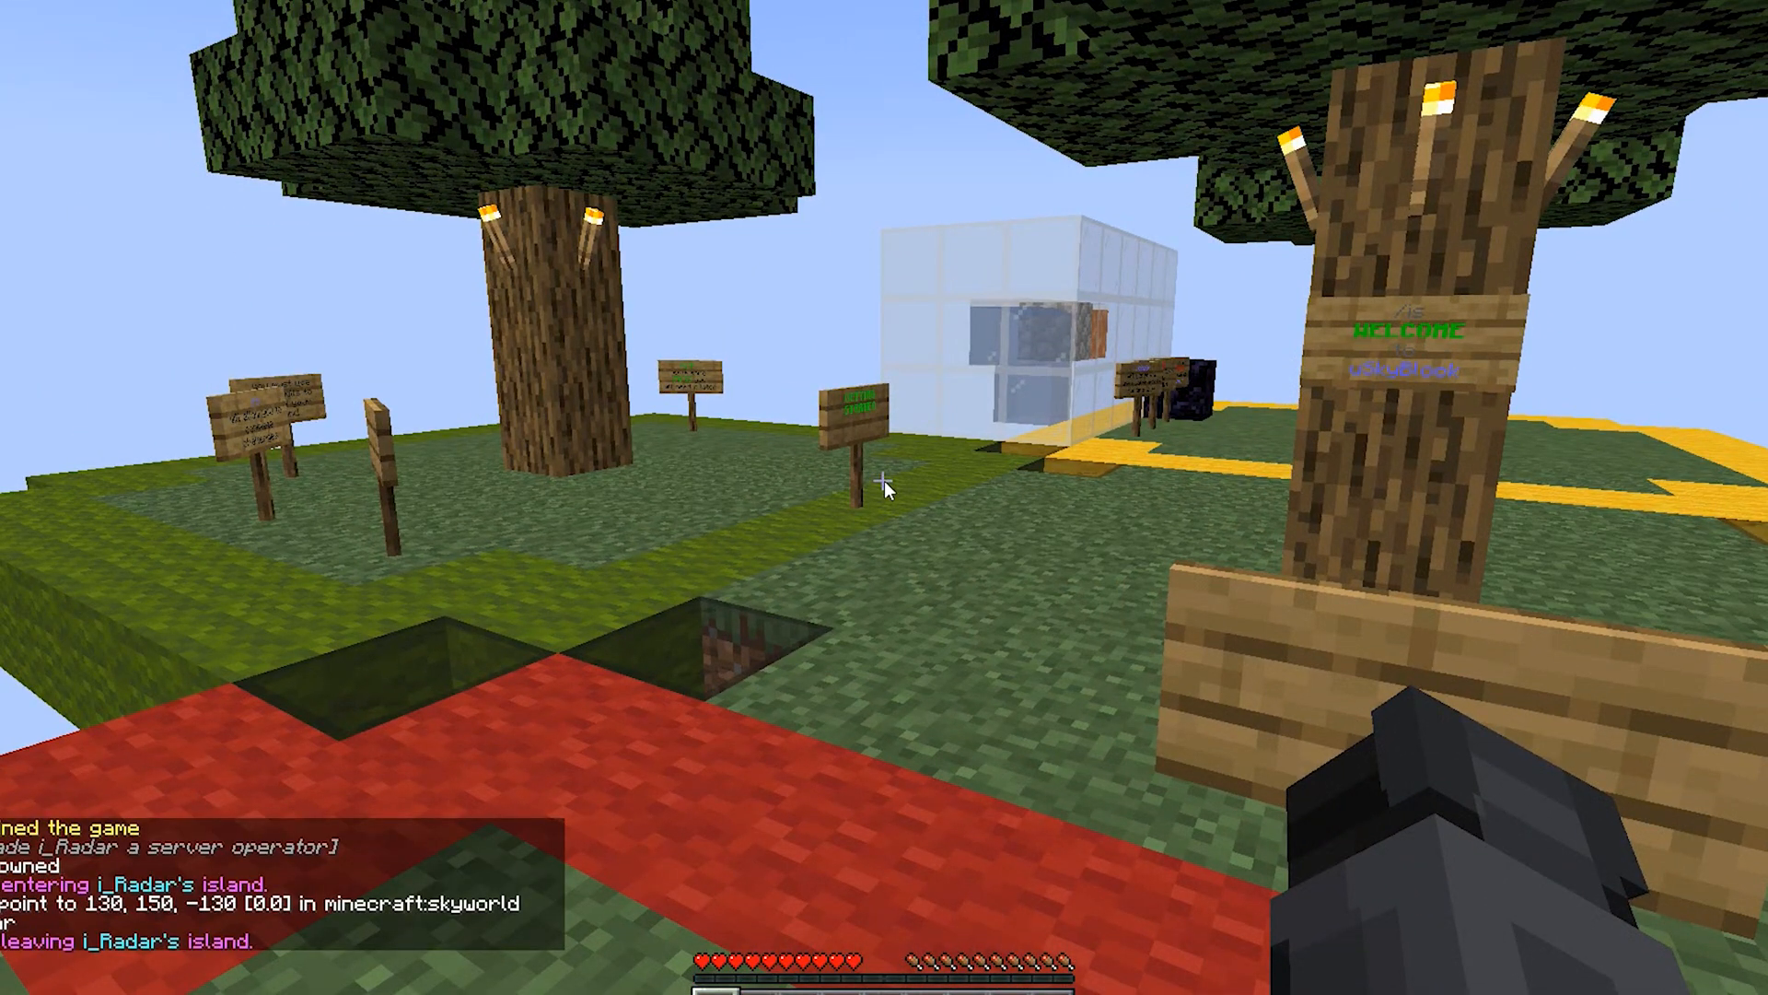
Run island commands for a fresh island, switch to Creative Mode and request the LuckPerms editor link.
{"action": "type", "text": "/island sethome"}
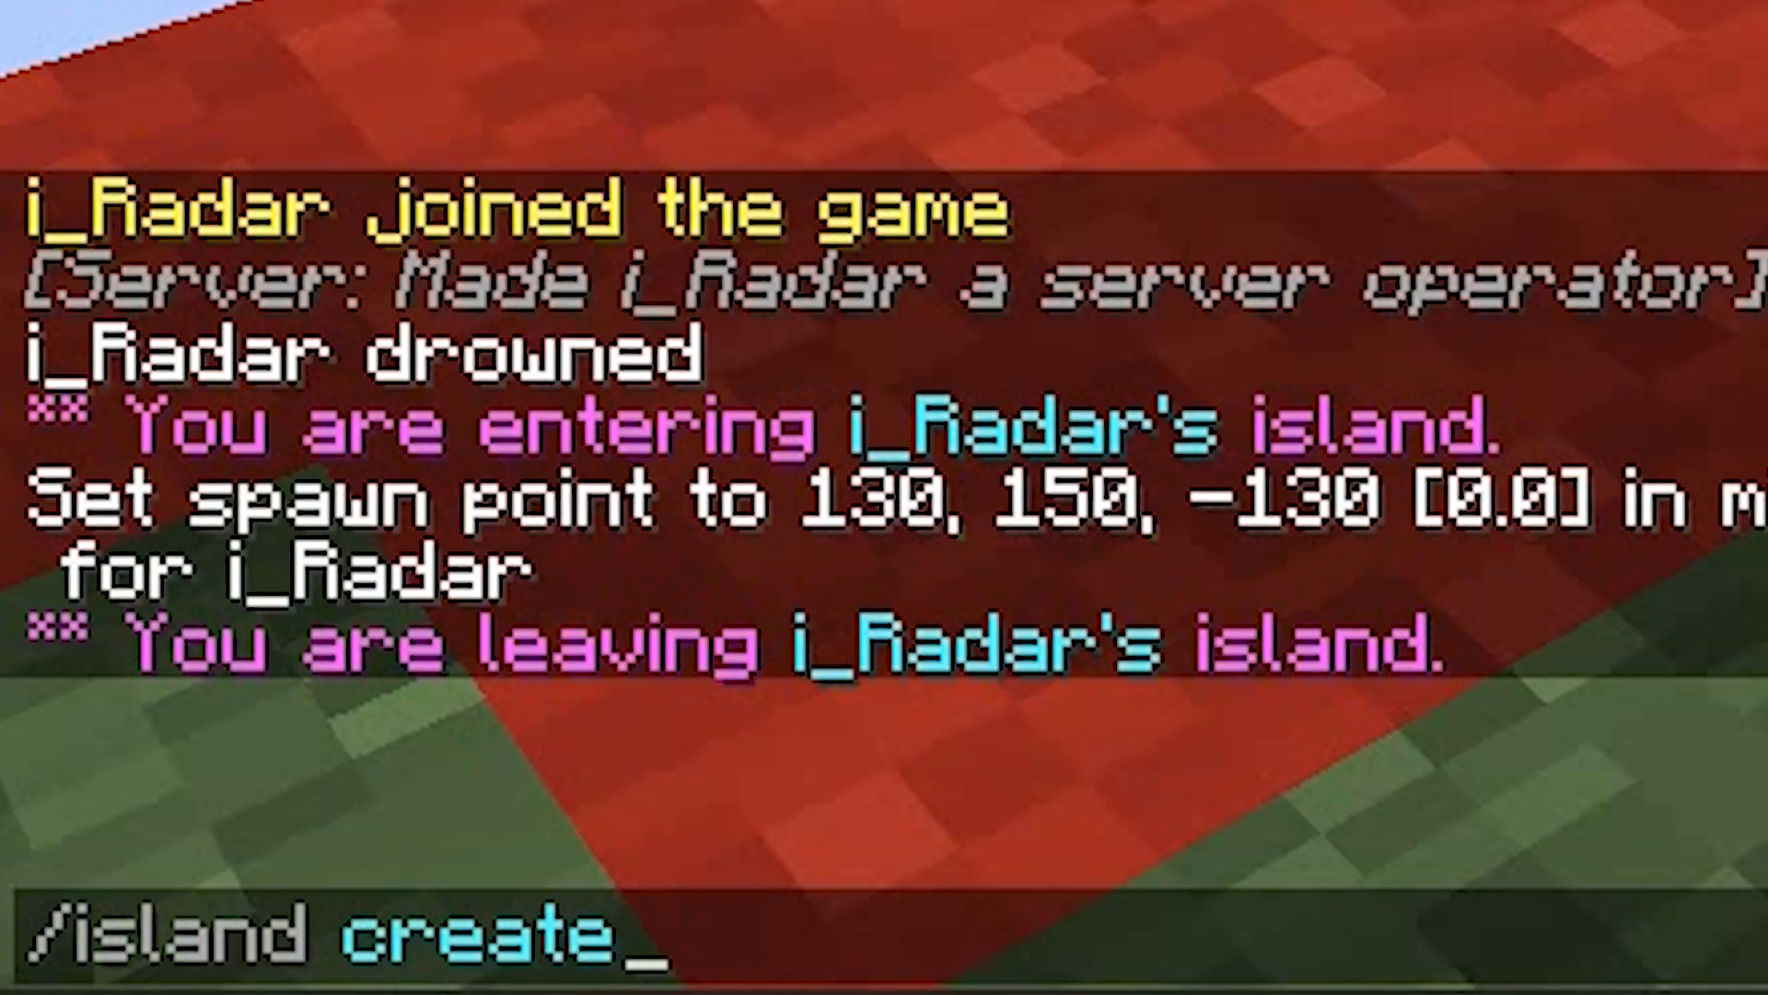
{"action": "key", "text": "enter"}
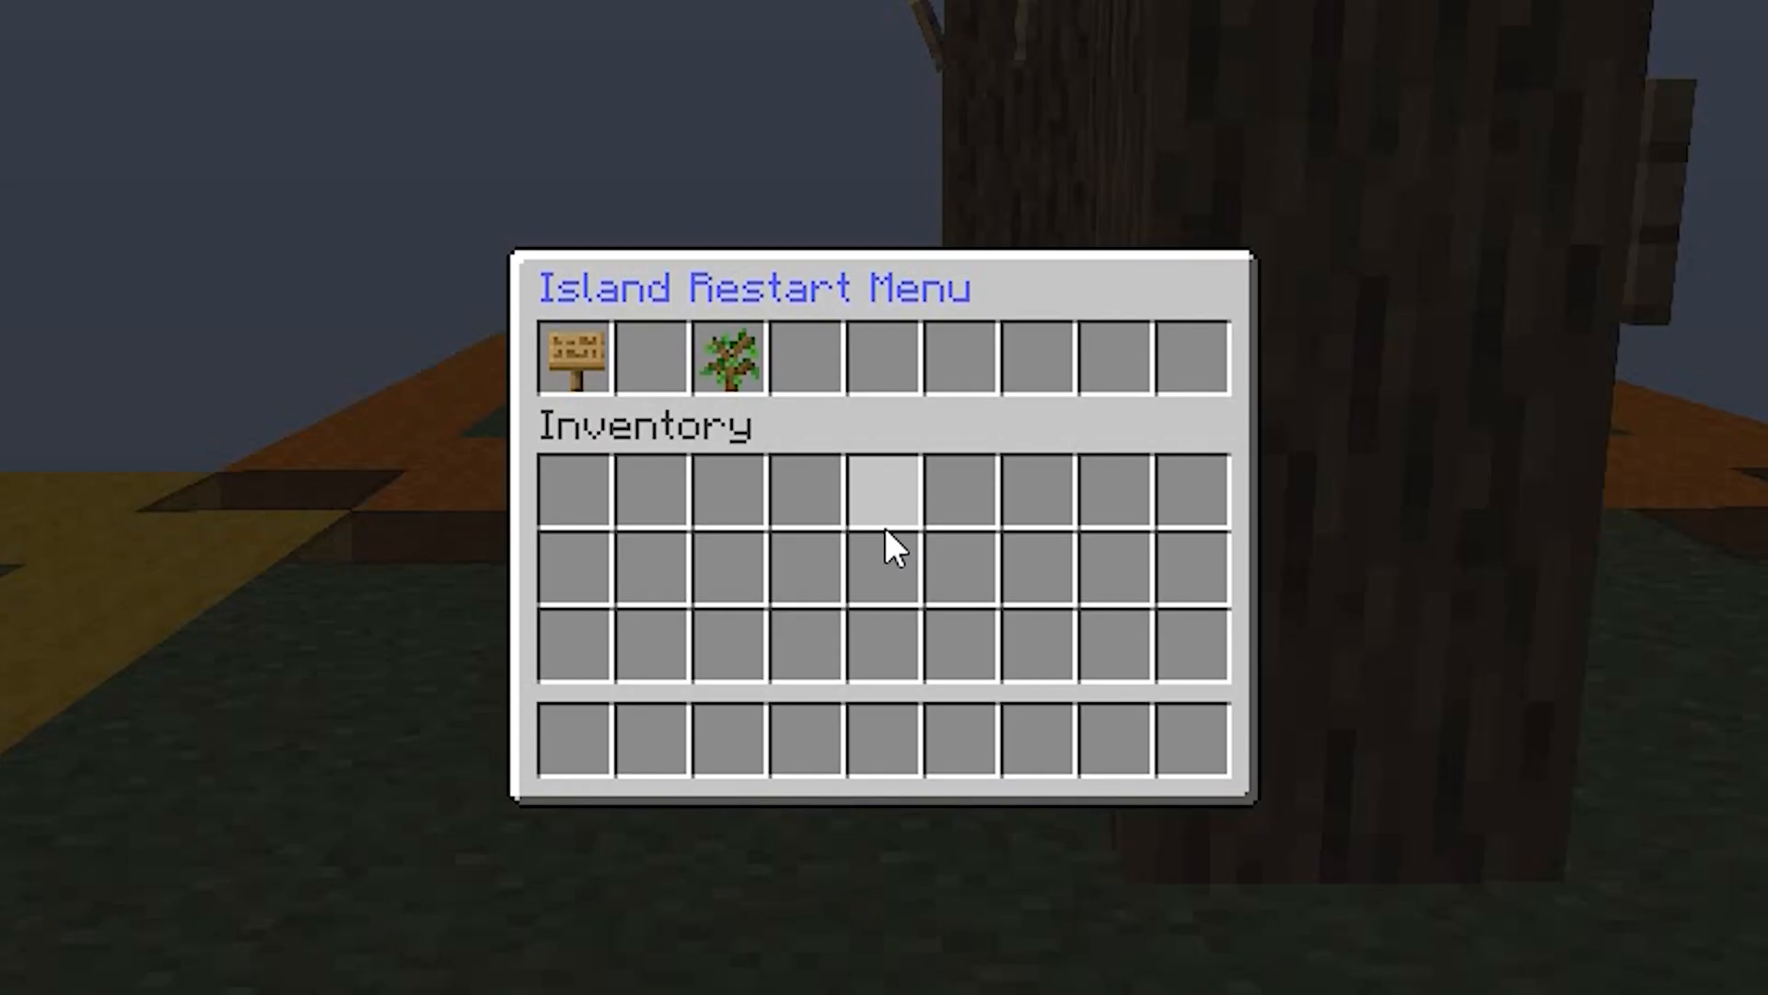
{"action": "key", "text": "Escape"}
{"action": "type", "text": "/gamemode creat"}
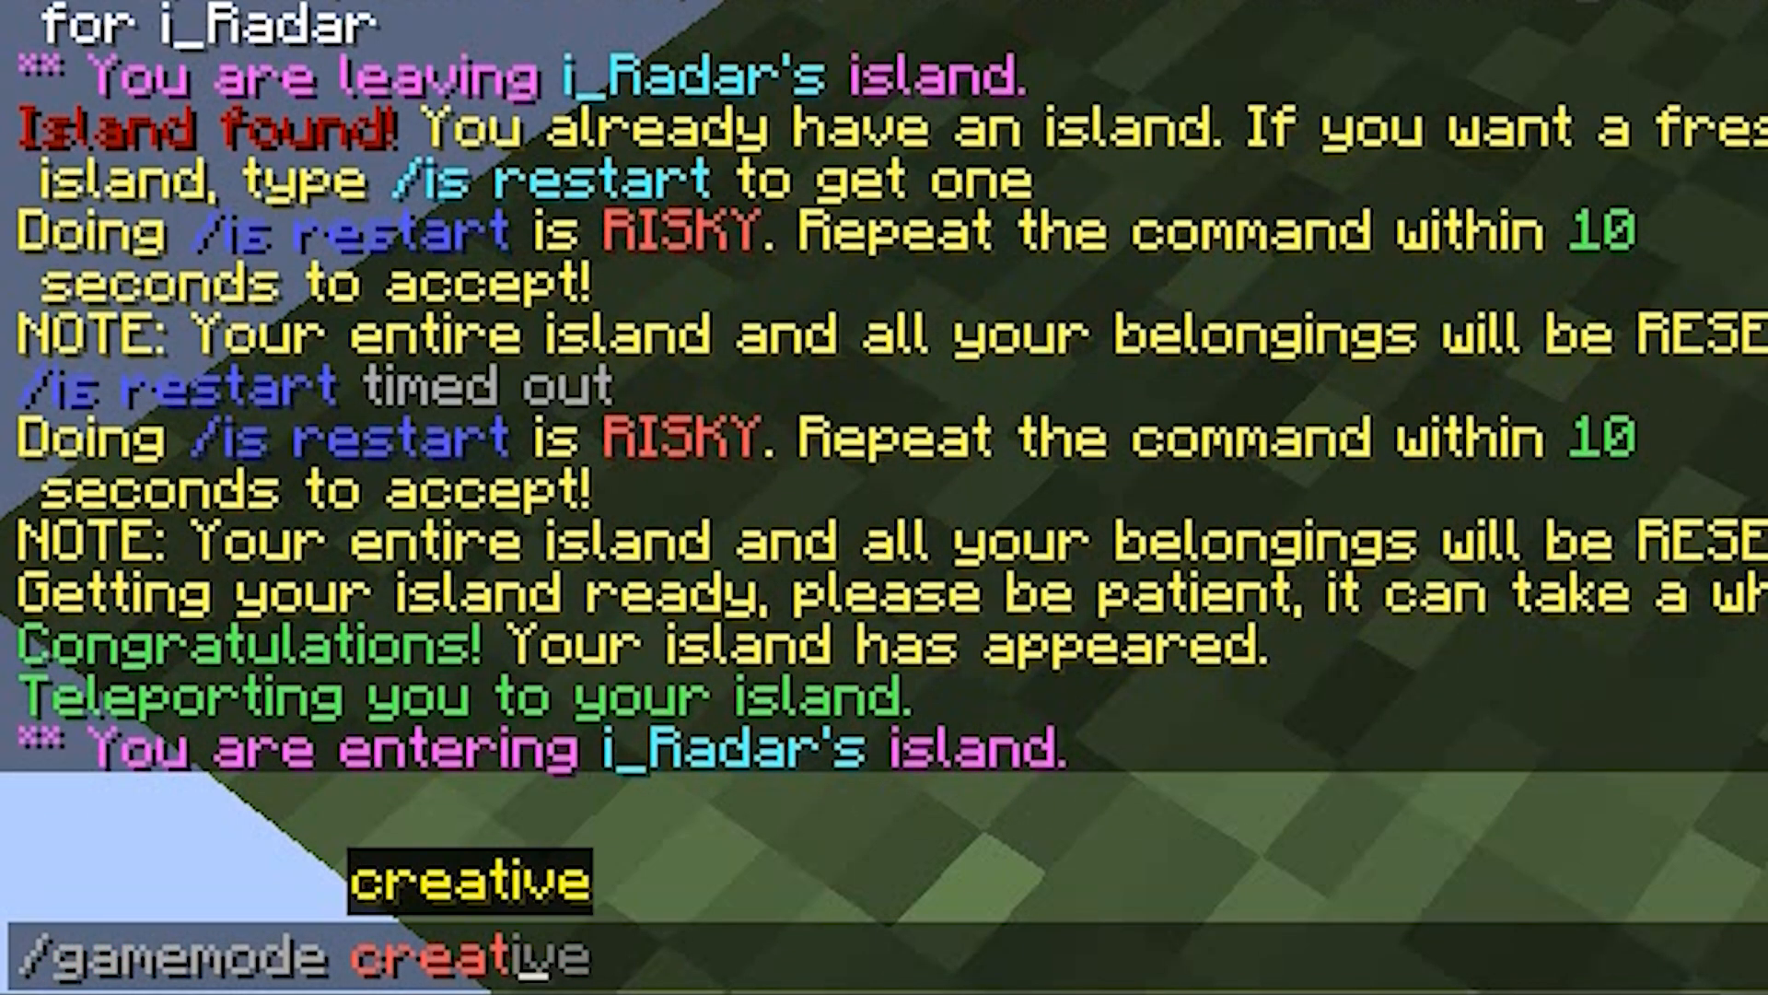
{"action": "key", "text": "Return"}
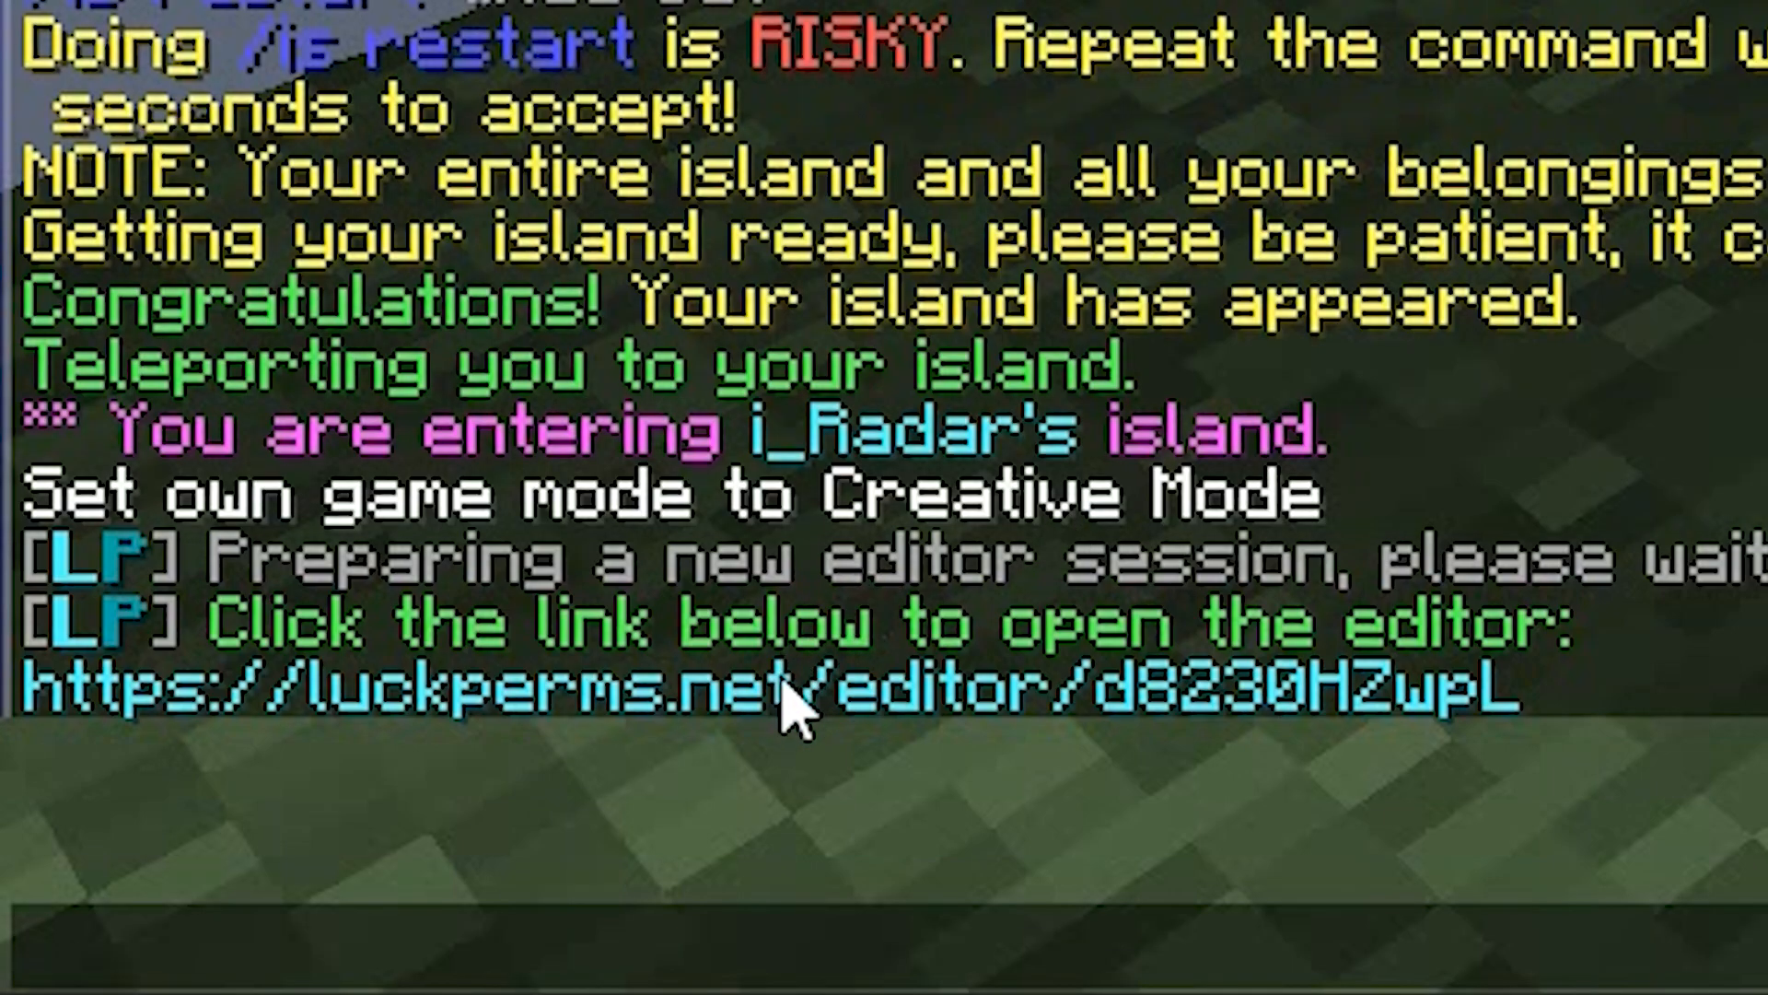
Follow the editor link and add usb.island.create permission to group default, then apply.
{"action": "left_click", "coordinate": [777, 687]}
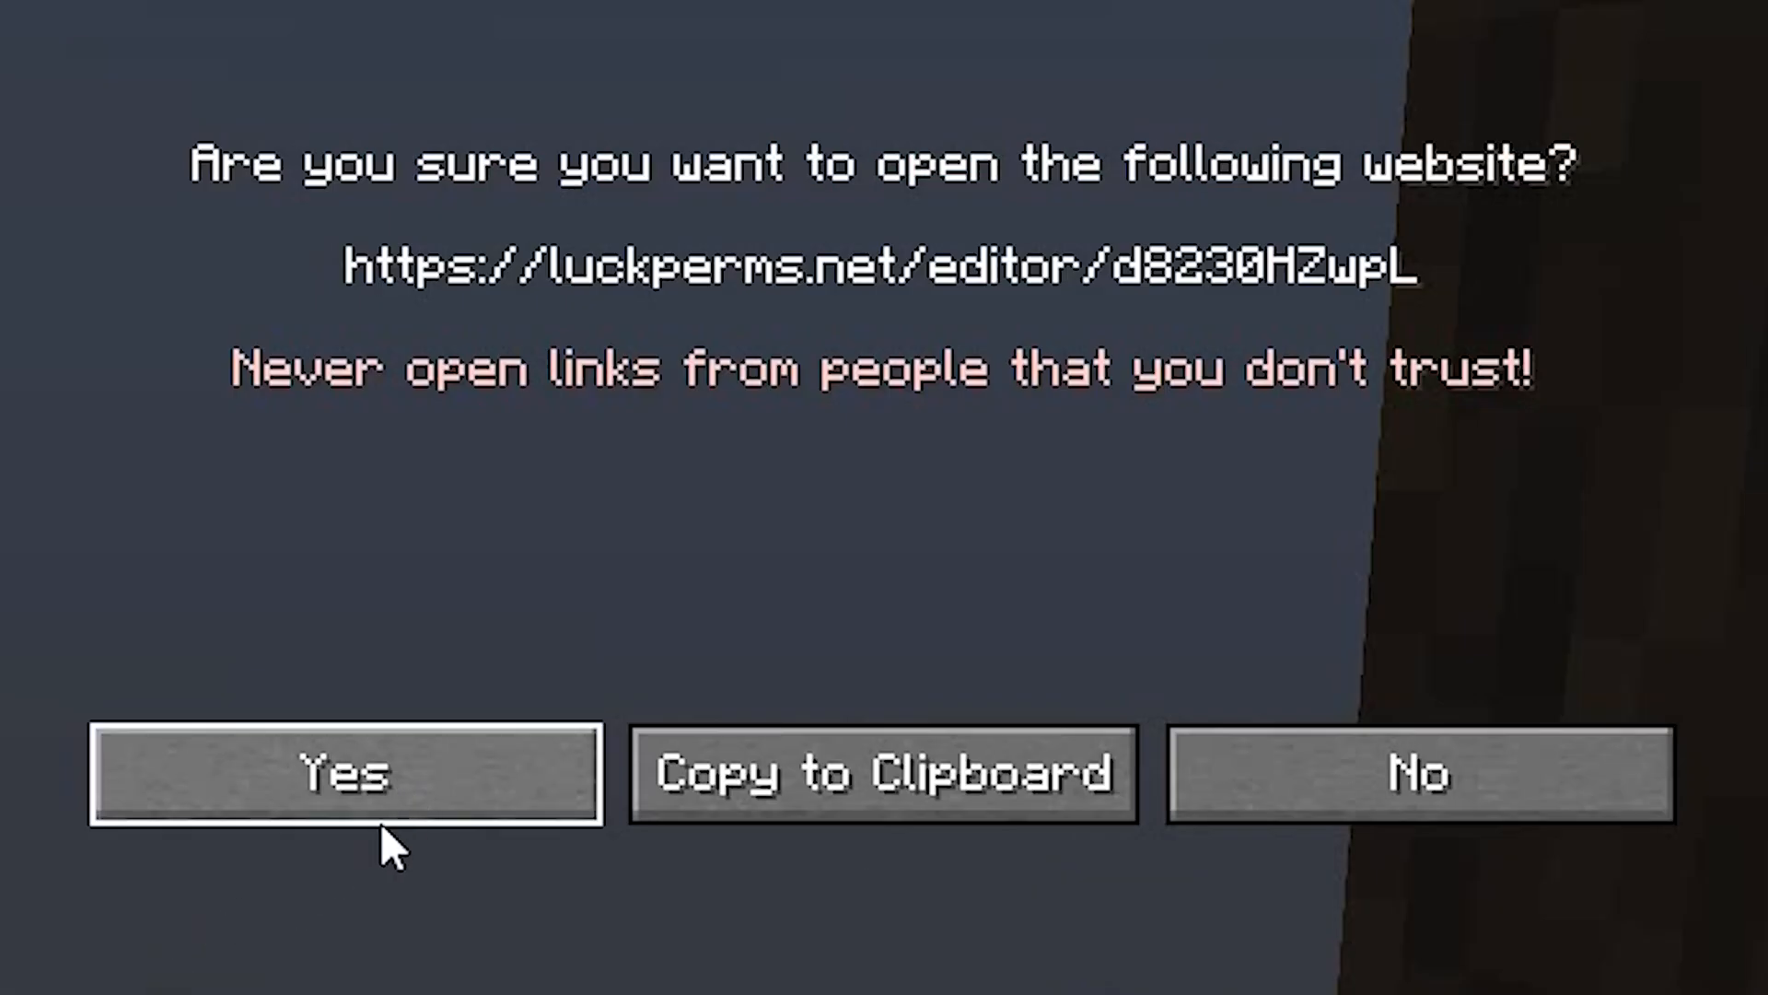
{"action": "left_click", "coordinate": [345, 775]}
{"action": "type", "text": "island"}
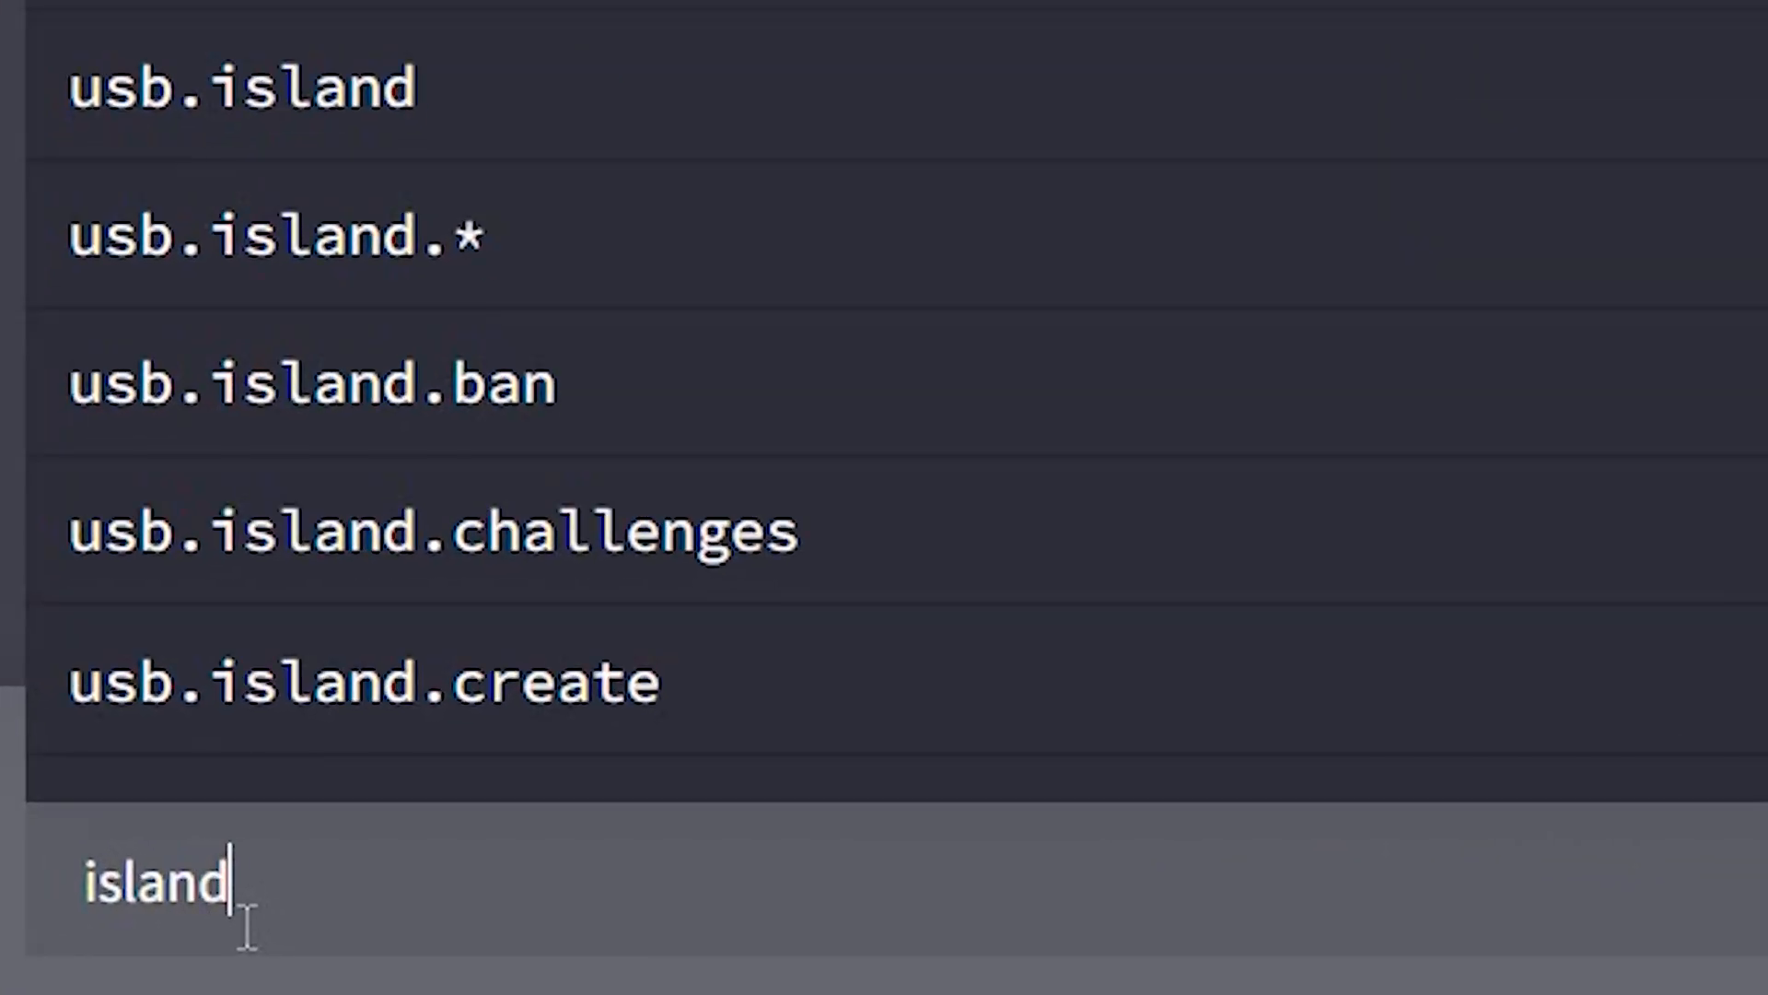
{"action": "type", "text": ".create"}
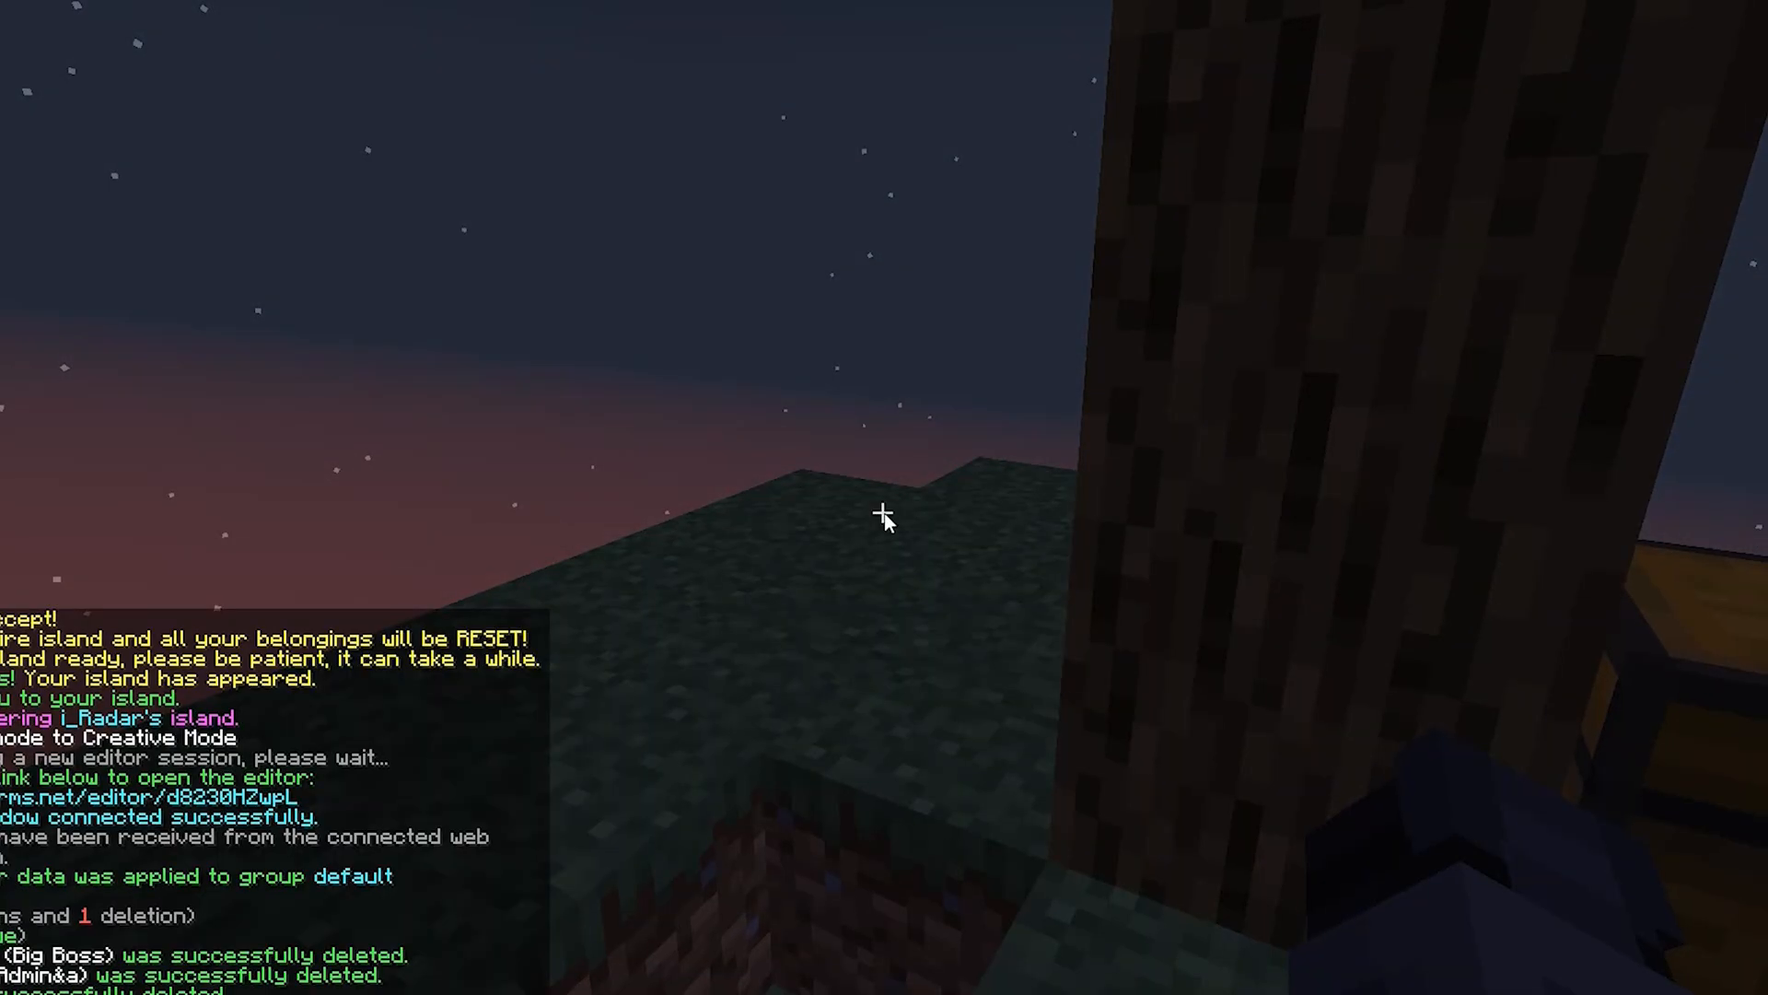
Deop i_Radar and restart the island with the default layout sapling.
{"action": "type", "text": "/deop i_"}
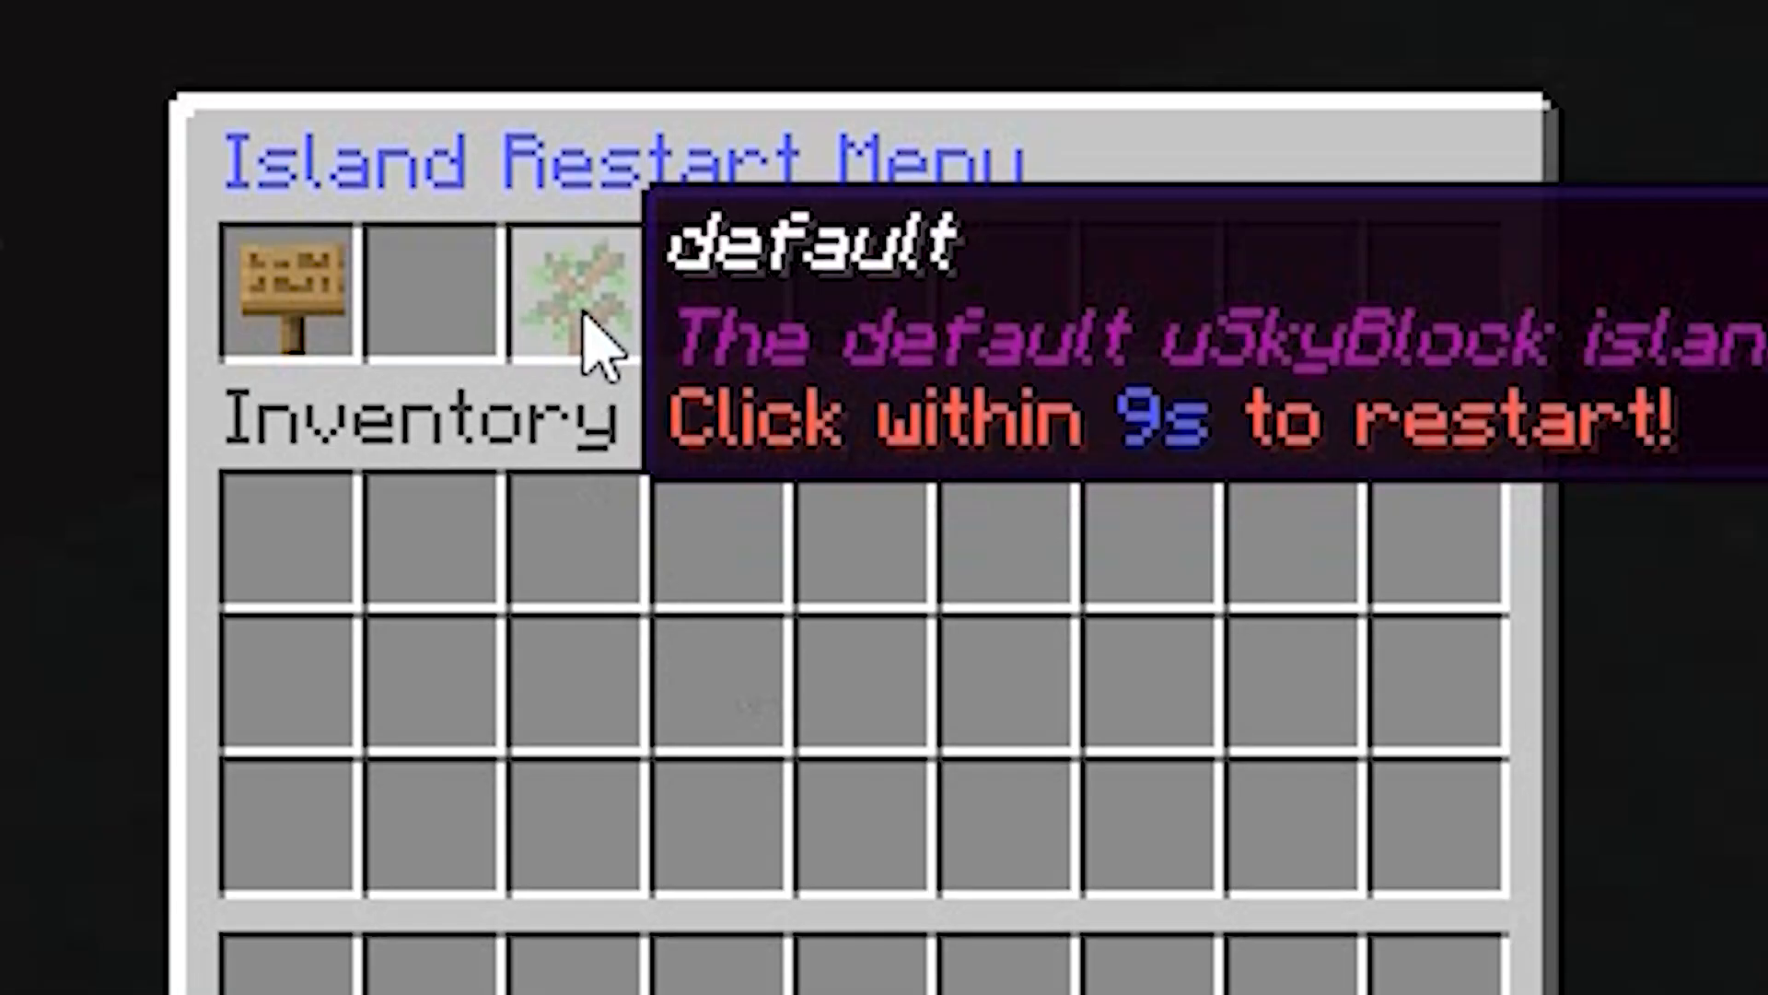
{"action": "left_click", "coordinate": [569, 288]}
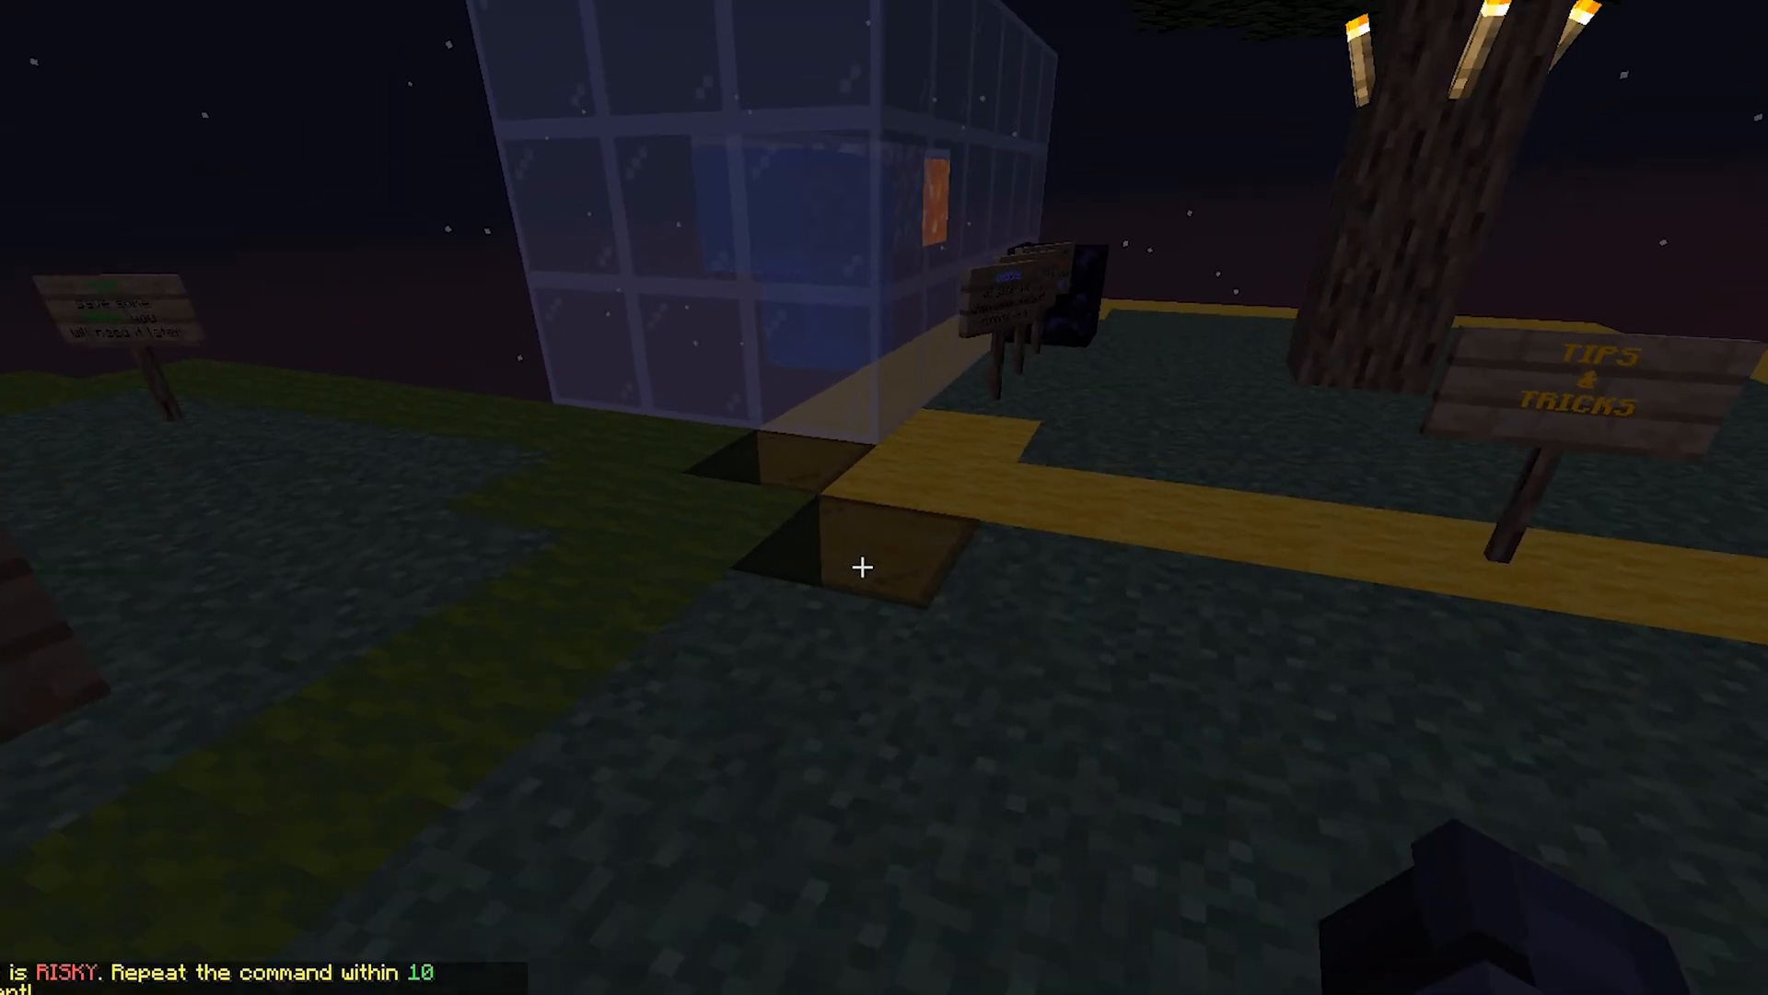